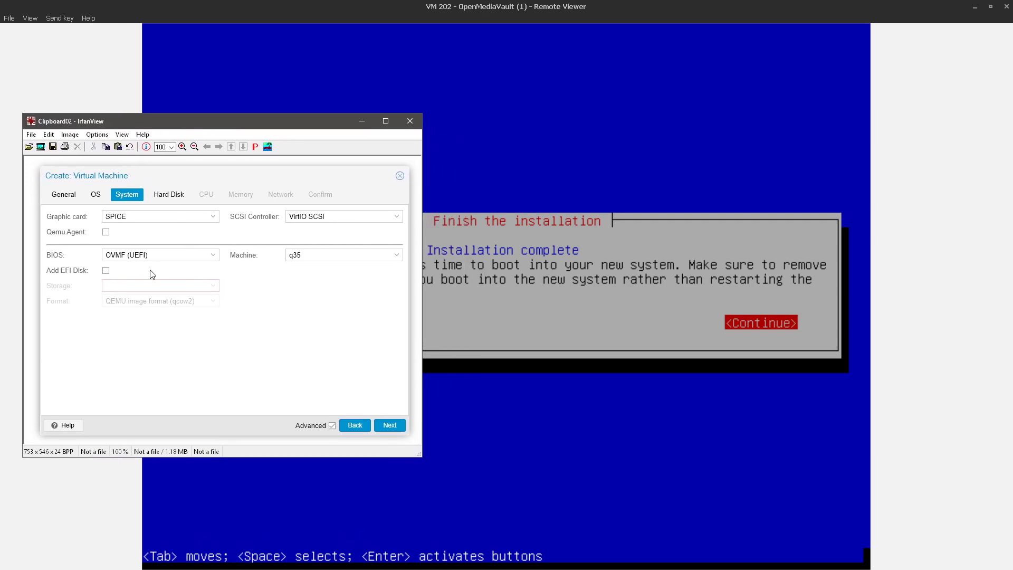
pyautogui.moveTo(116, 272)
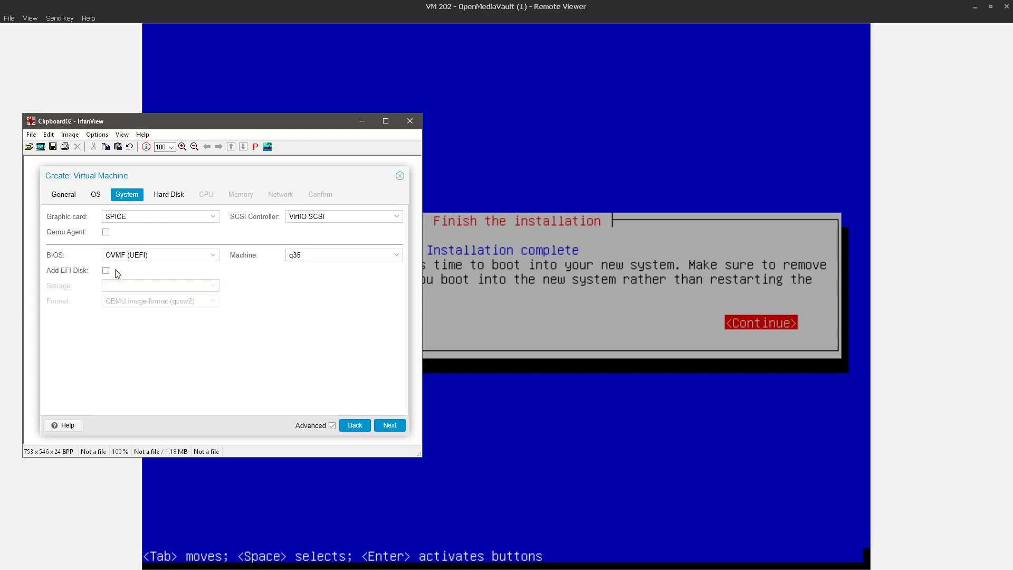
pyautogui.moveTo(155, 271)
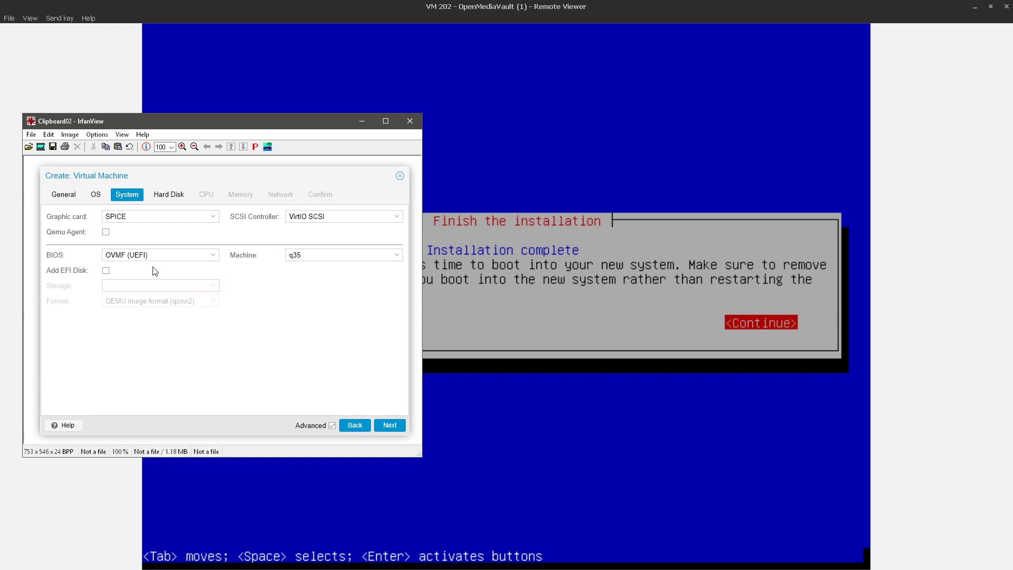
pyautogui.moveTo(155, 266)
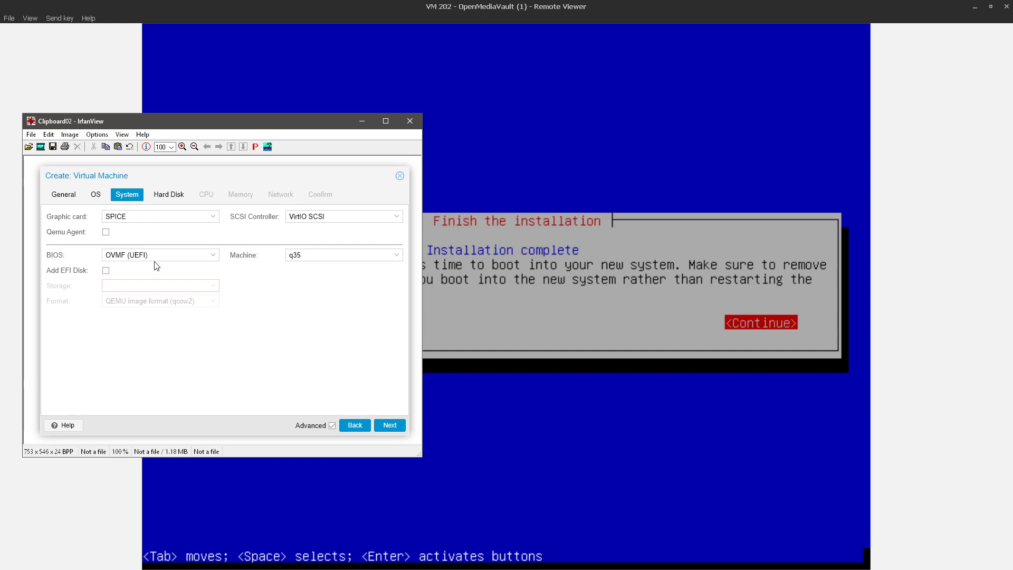
pyautogui.moveTo(161, 279)
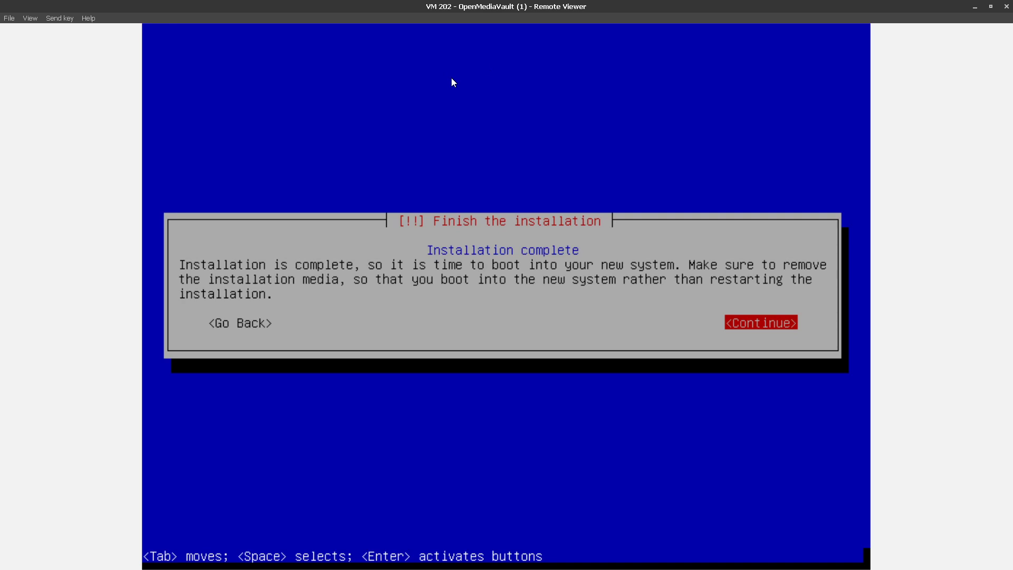
pyautogui.moveTo(407, 297)
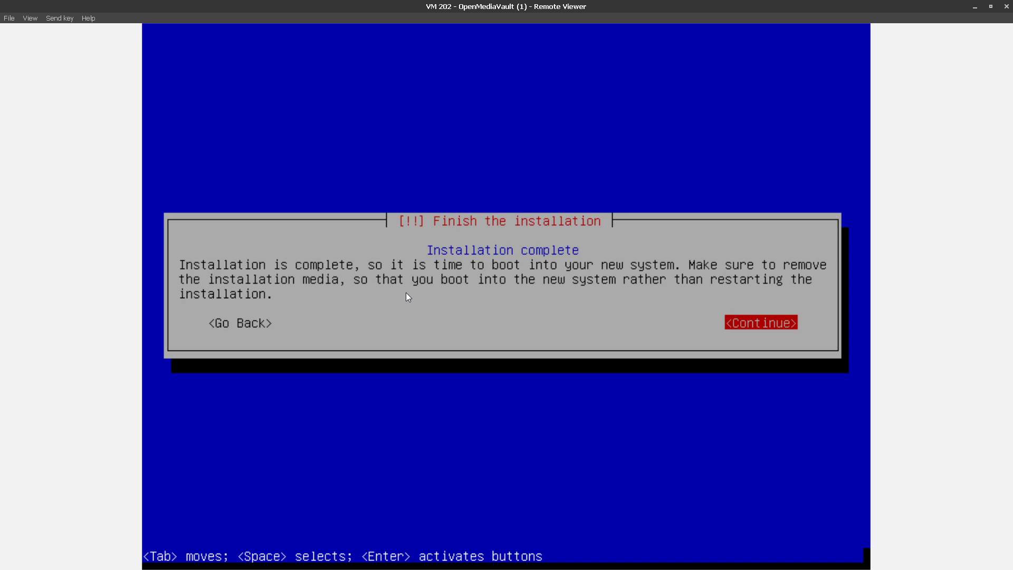
pyautogui.moveTo(527, 274)
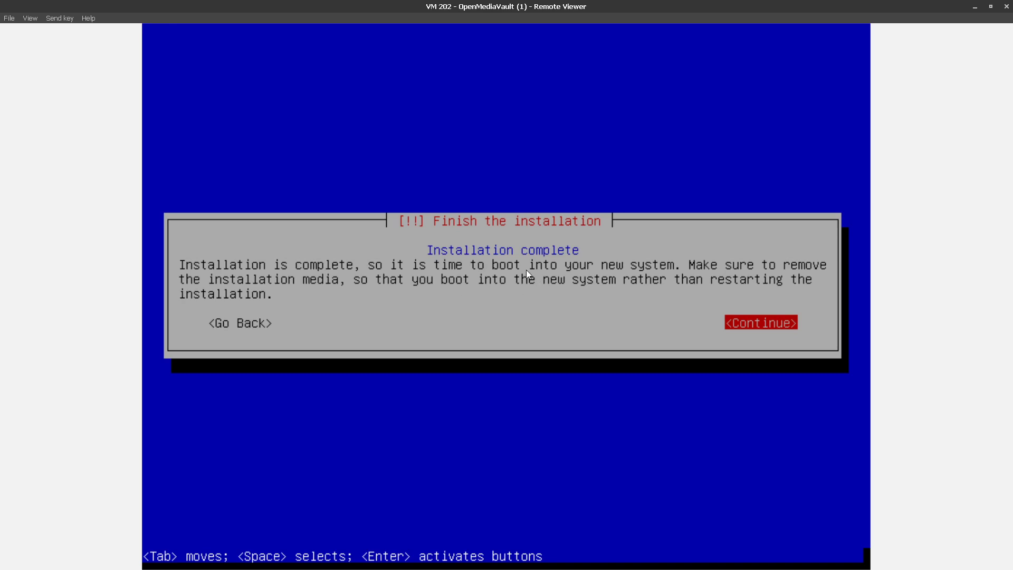
pyautogui.moveTo(476, 322)
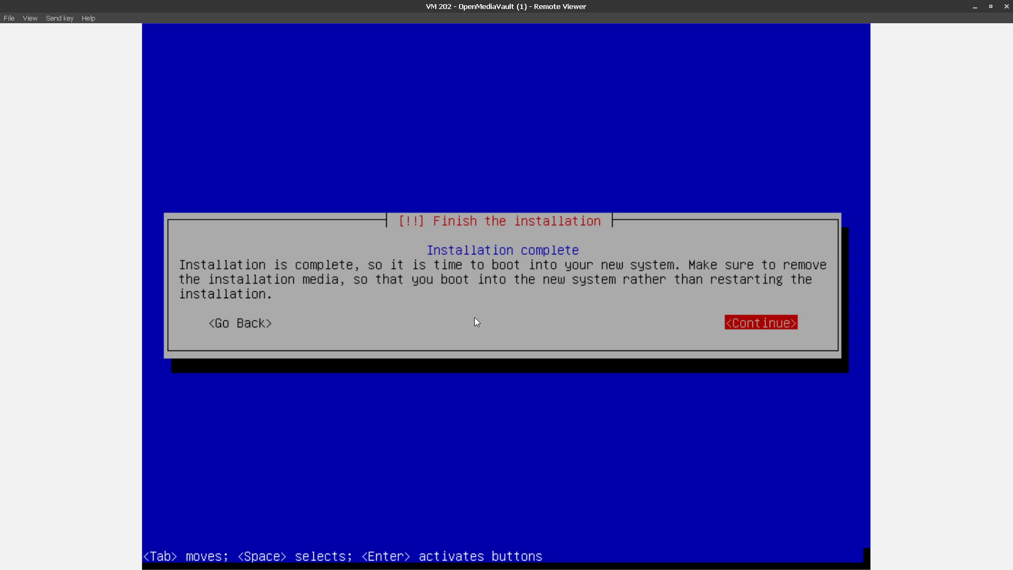
# Finish the OpenMediaVault installation with Continue so the VM reboots into the installed system
pyautogui.click(760, 323)
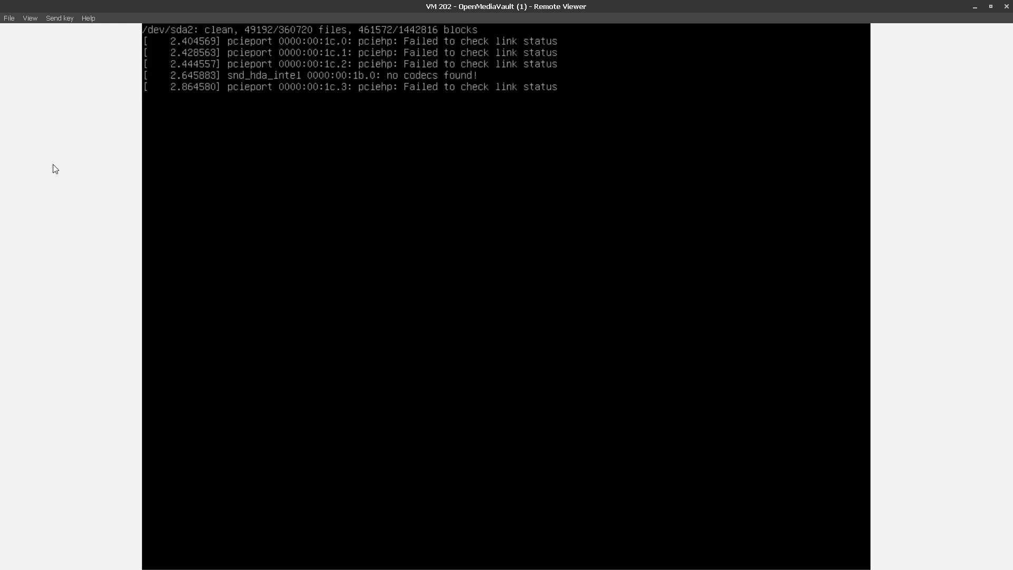
pyautogui.moveTo(72, 180)
pyautogui.write('root')
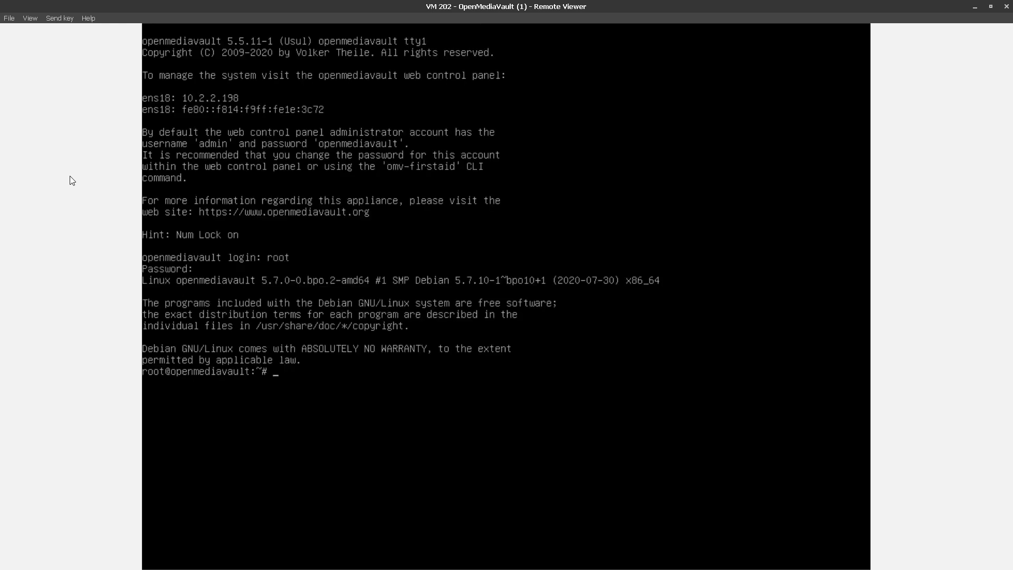
# Run efibootmgr, install it with apt, and list boot entries showing debian as Boot0005
pyautogui.write('efibootmgr')
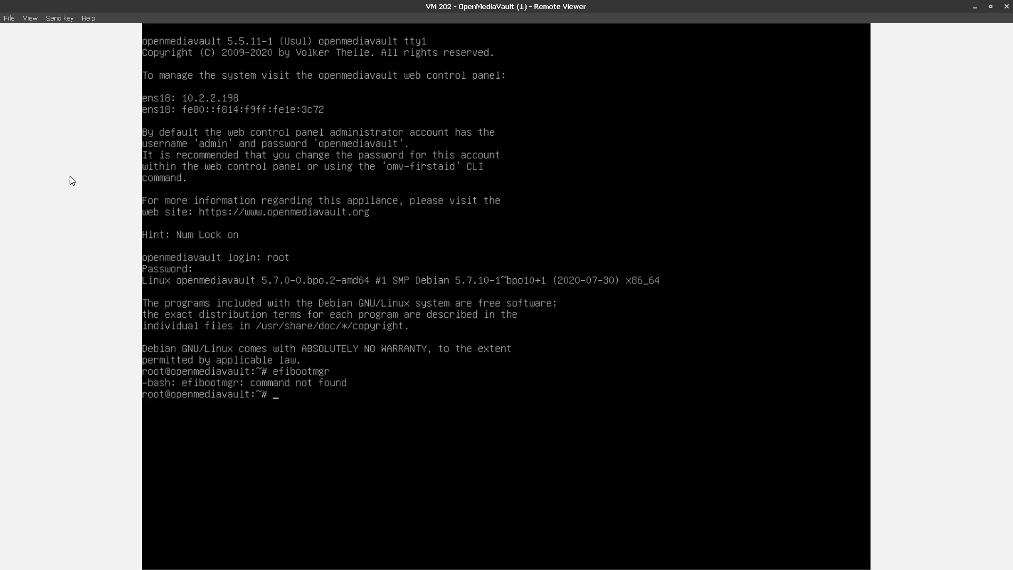
pyautogui.write('apt ins')
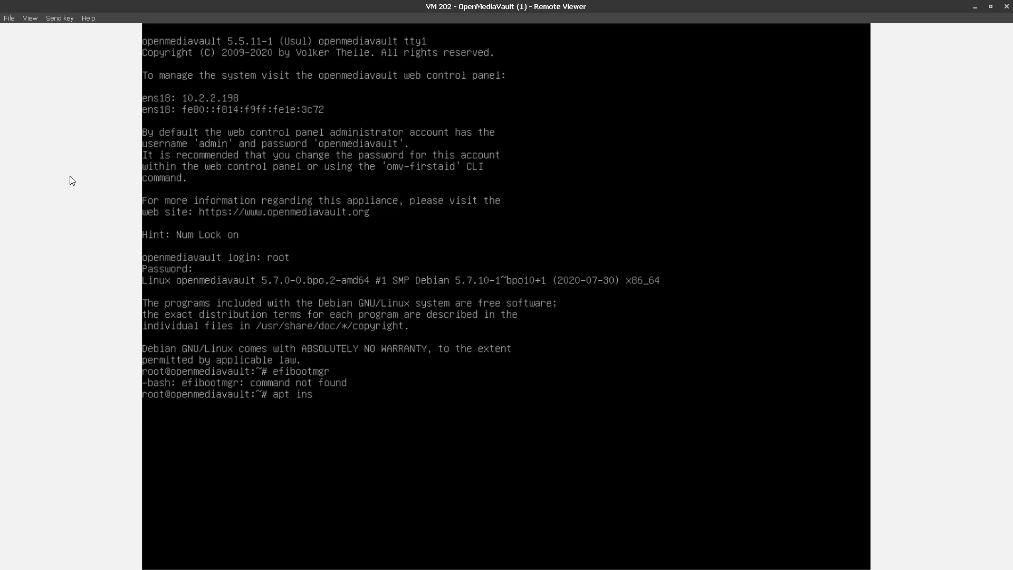
pyautogui.write('tall efibootmgr')
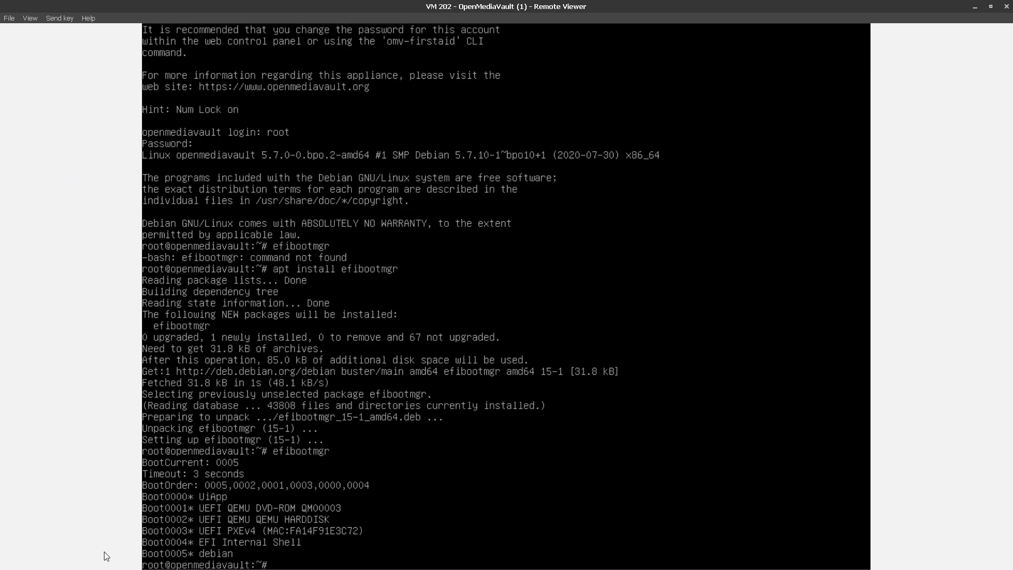
pyautogui.moveTo(106, 551)
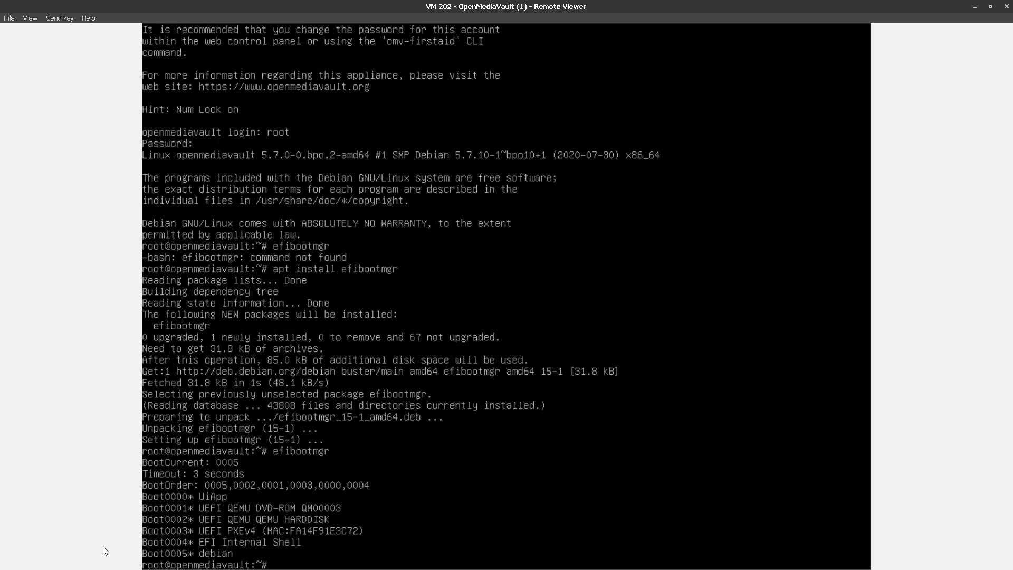
# Run efibootmgr -v to reveal the debian entry's \EFI\debian\grubx64.efi loader path
pyautogui.write('efibootmgr -v')
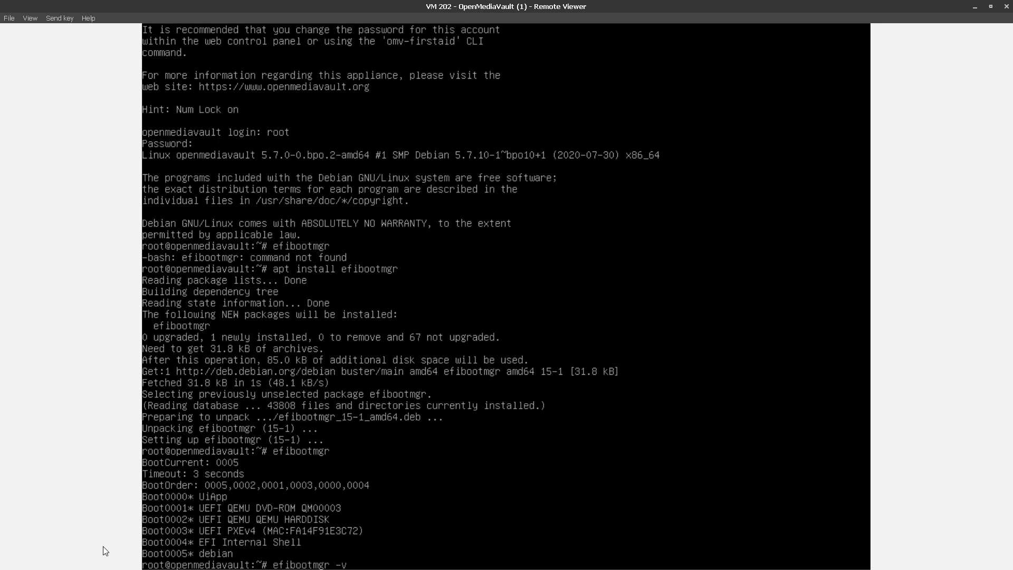
pyautogui.press('Return')
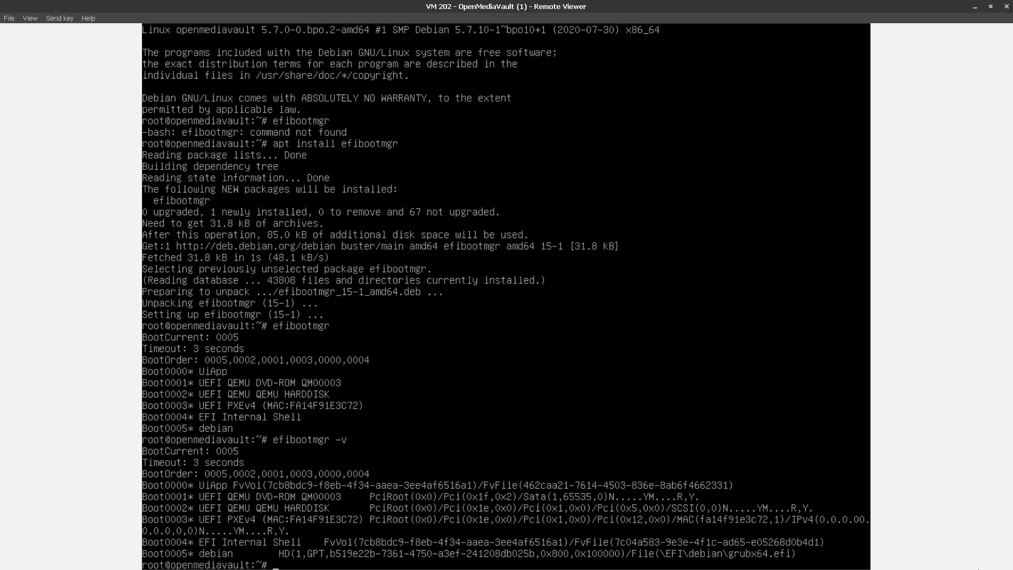
pyautogui.moveTo(886, 562)
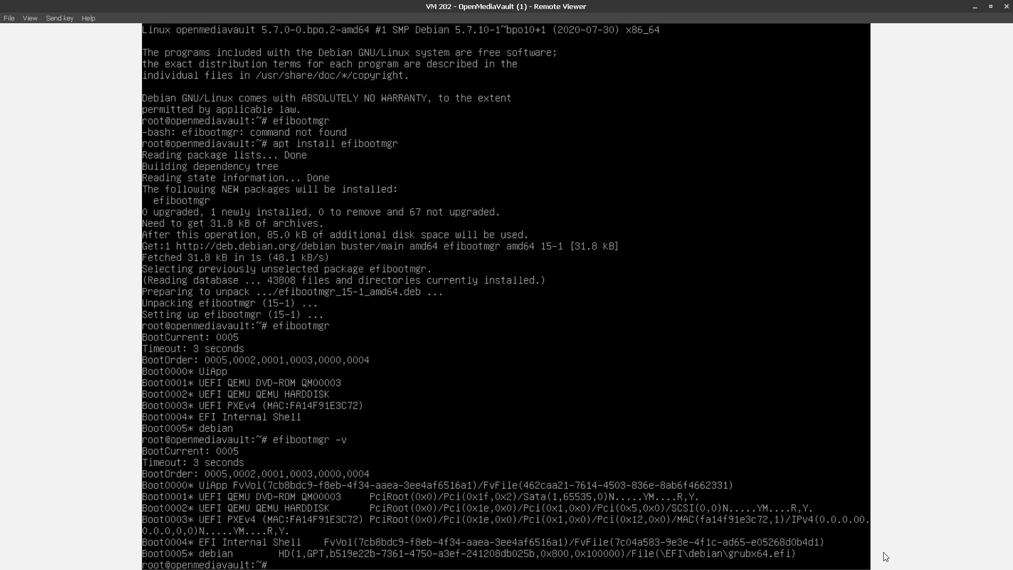
pyautogui.moveTo(888, 556)
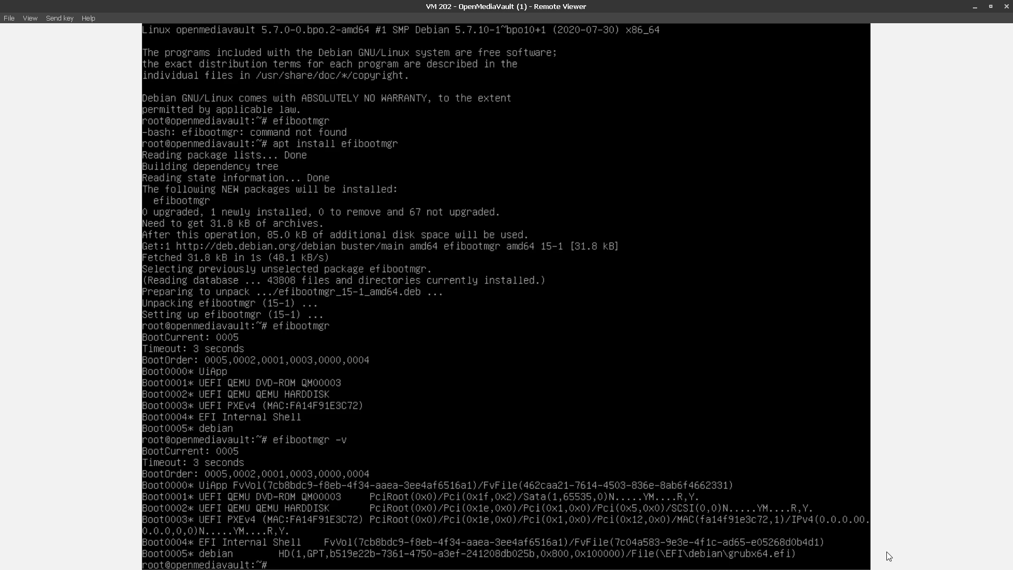
pyautogui.moveTo(127, 562)
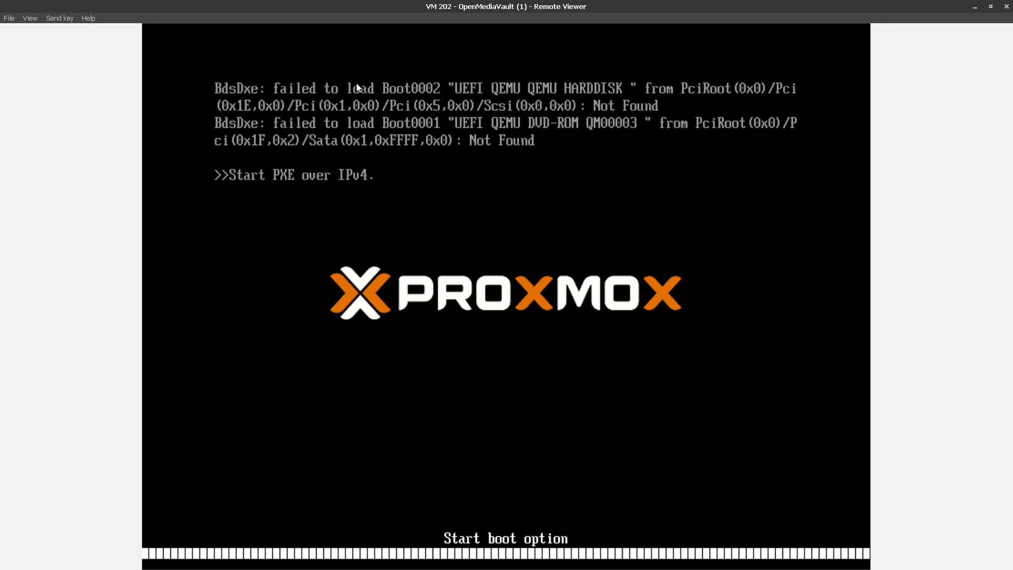
pyautogui.moveTo(313, 97)
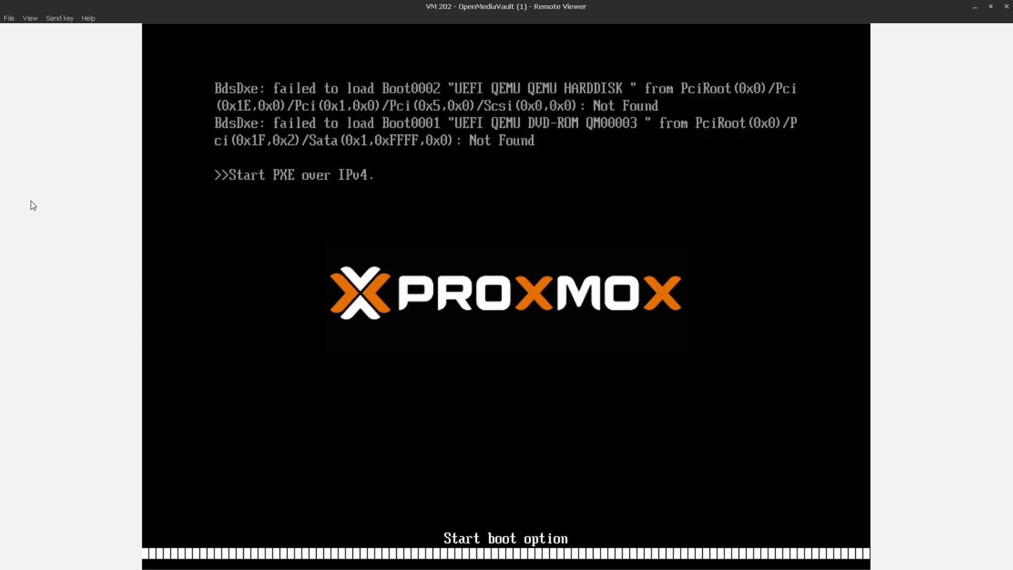
pyautogui.moveTo(83, 123)
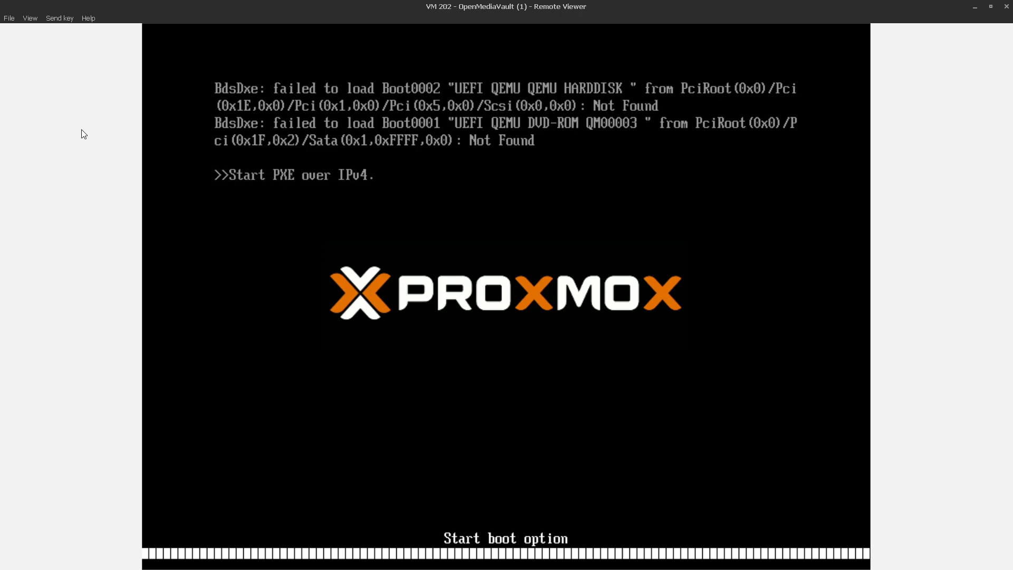
pyautogui.moveTo(106, 108)
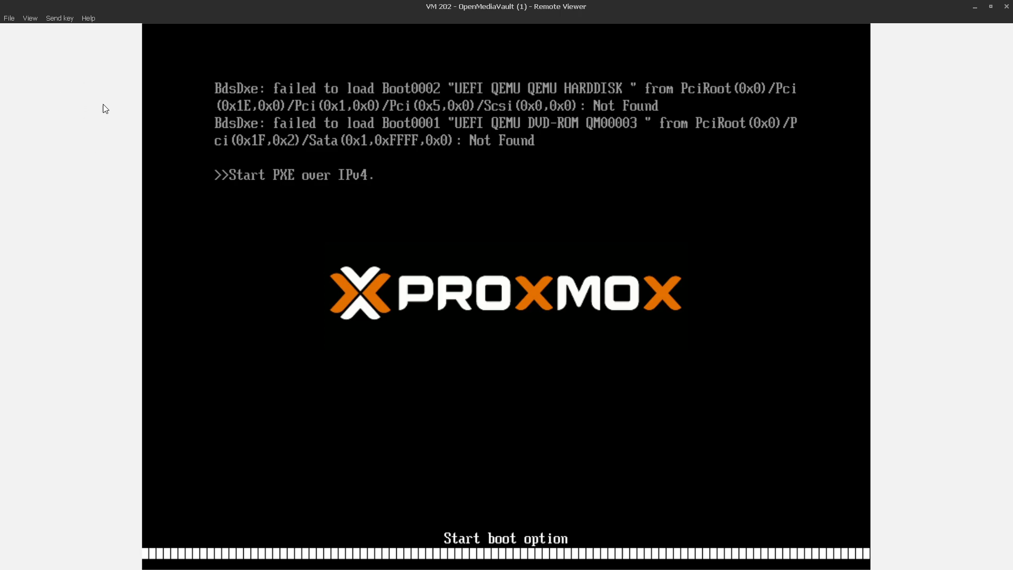
pyautogui.moveTo(89, 129)
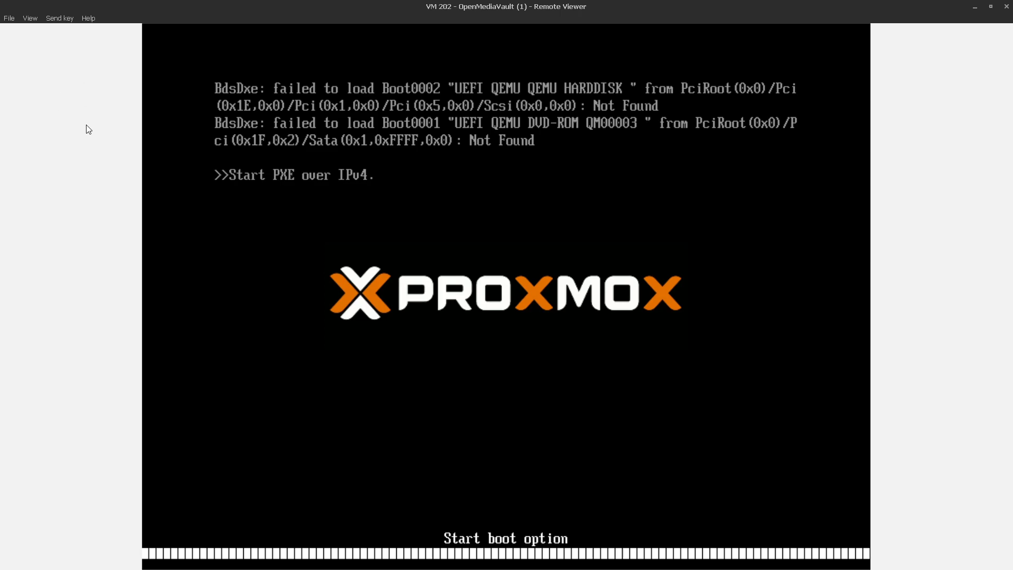
pyautogui.moveTo(114, 253)
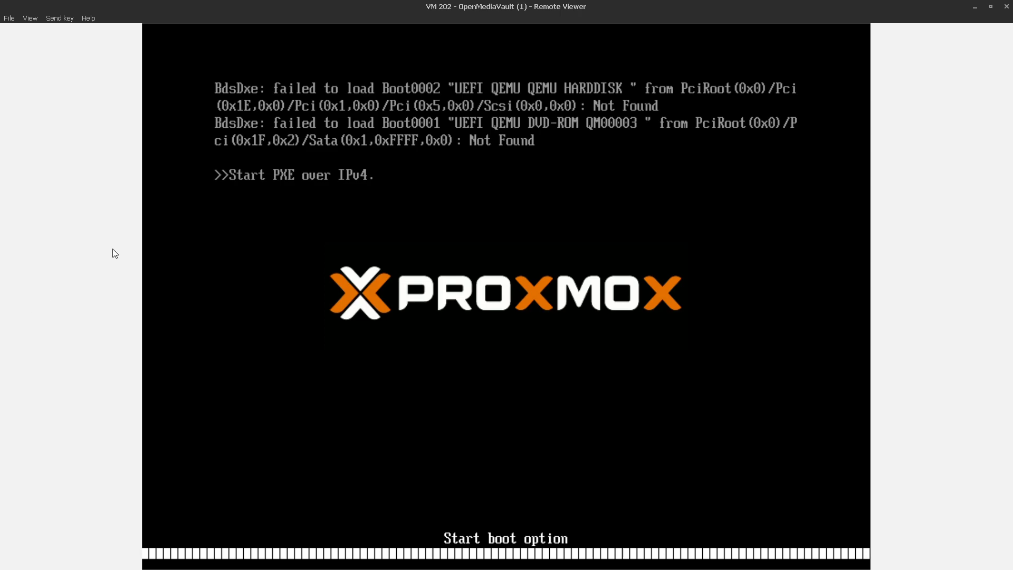
pyautogui.moveTo(106, 116)
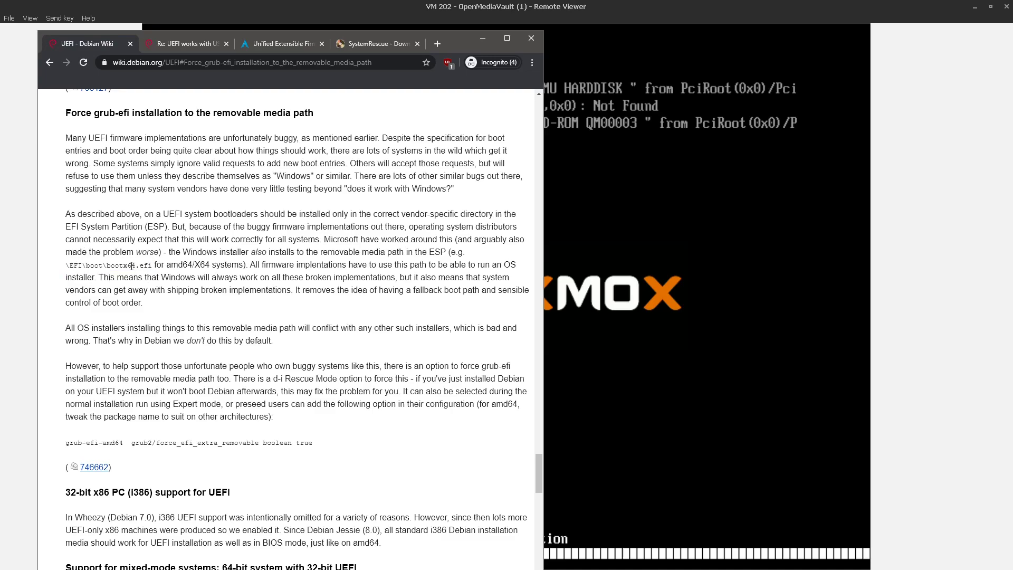
# Briefly highlight the \EFI\boot\bootx64.efi fallback path in the Debian Wiki section
pyautogui.doubleClick(94, 265)
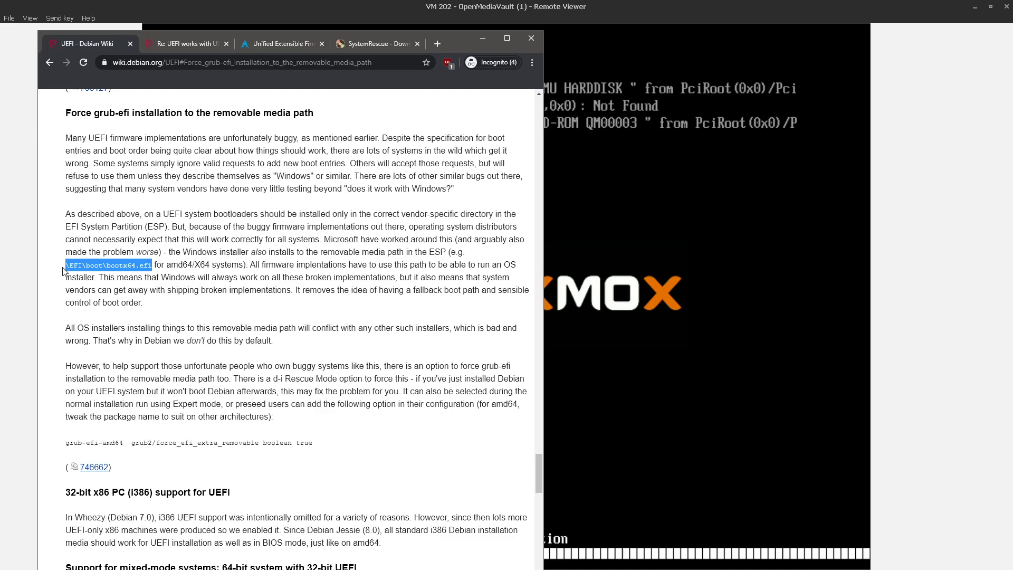
pyautogui.click(386, 179)
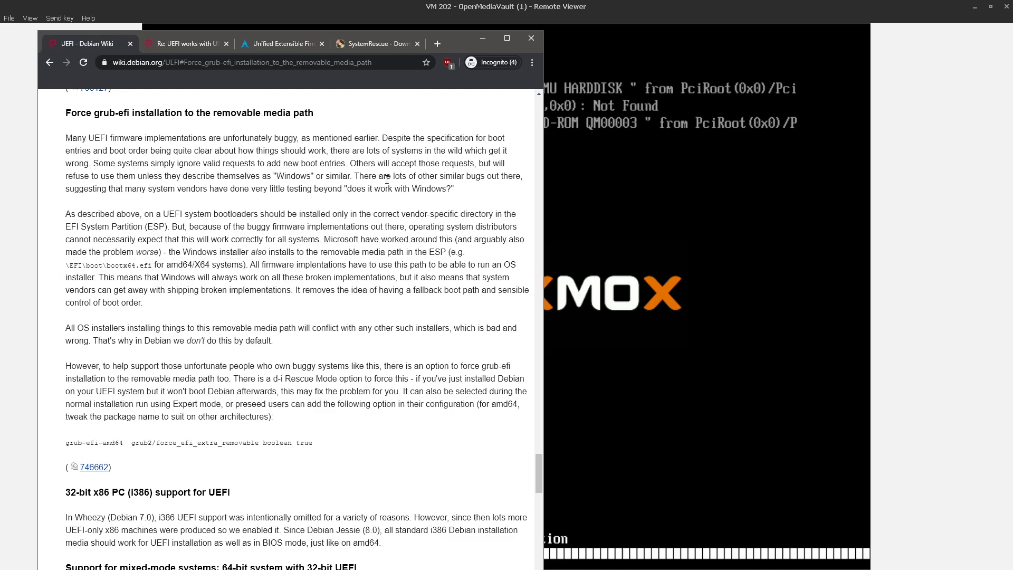
pyautogui.moveTo(154, 244)
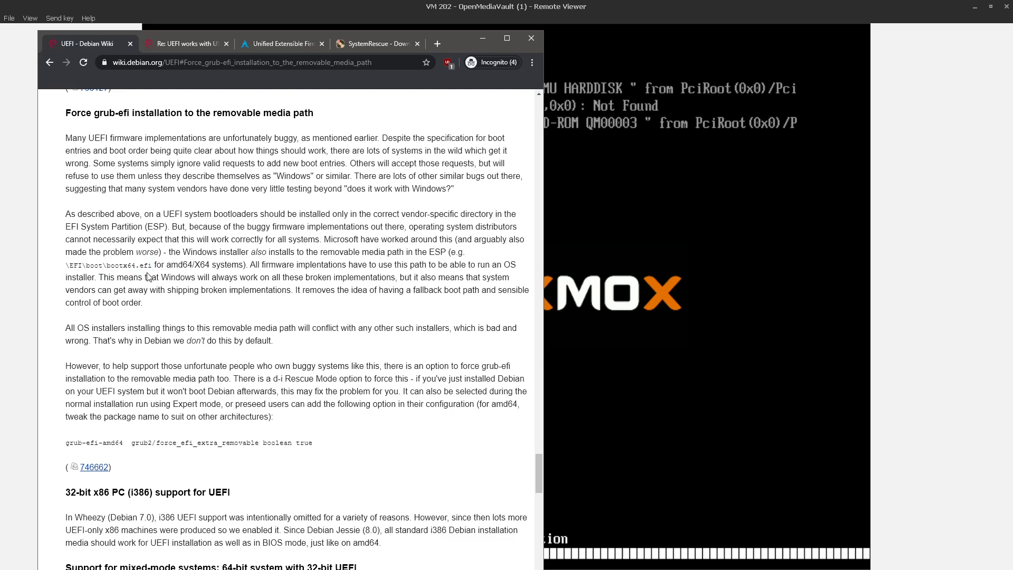
pyautogui.moveTo(454, 43)
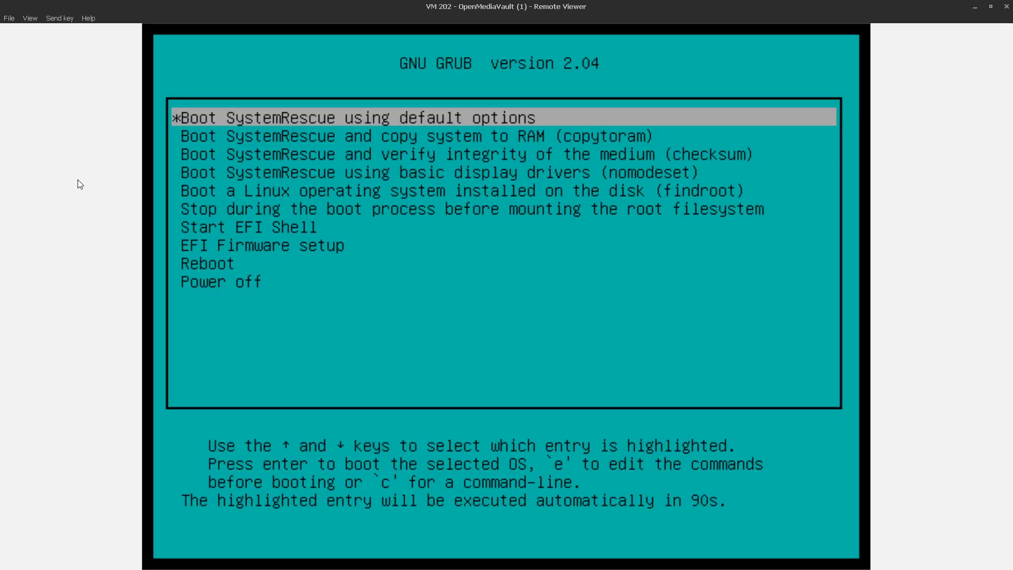
pyautogui.moveTo(94, 164)
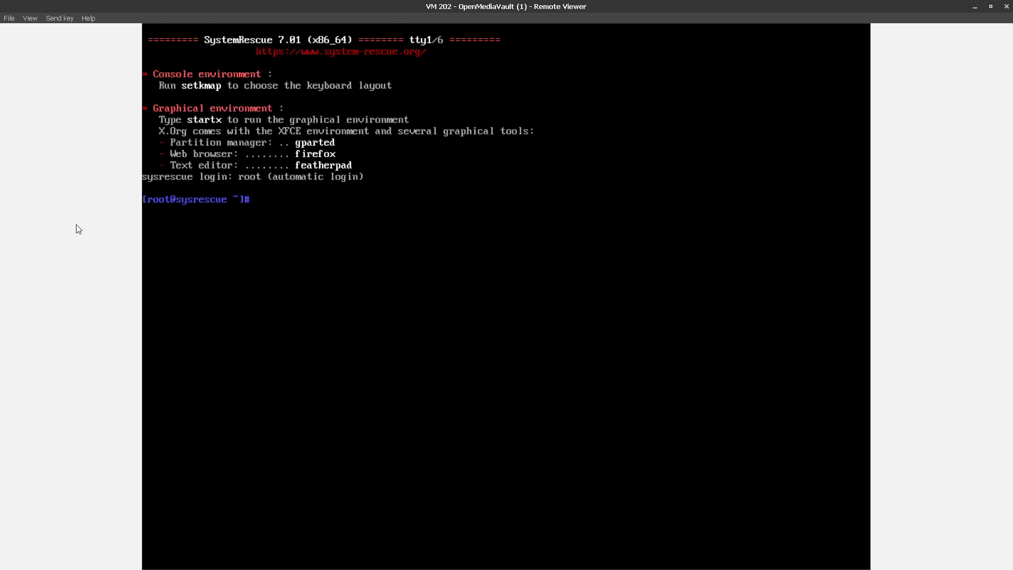
# List block devices and mount the EFI partition /dev/sda1 on a new mnt directory
pyautogui.write('lsblk')
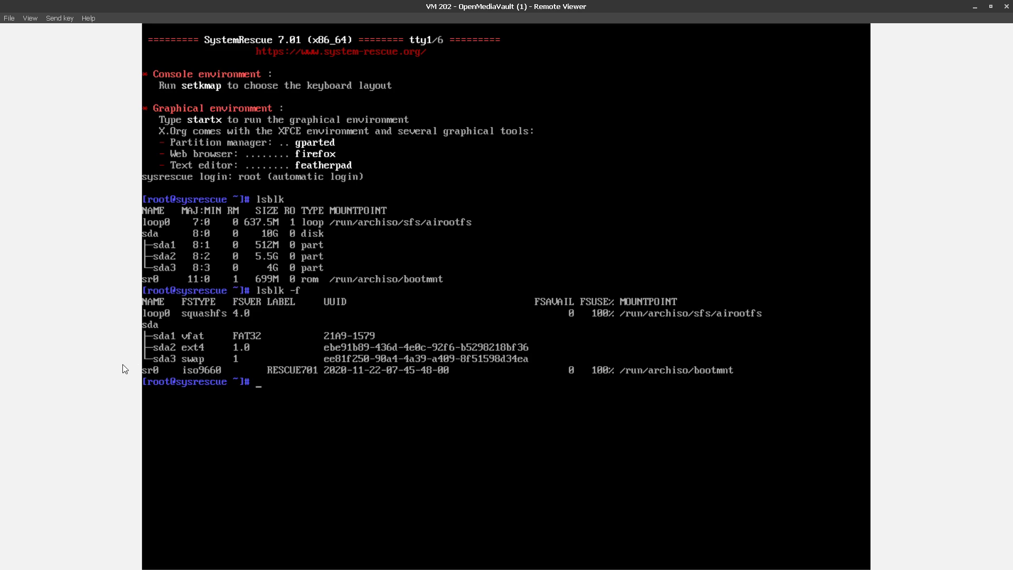
pyautogui.moveTo(135, 344)
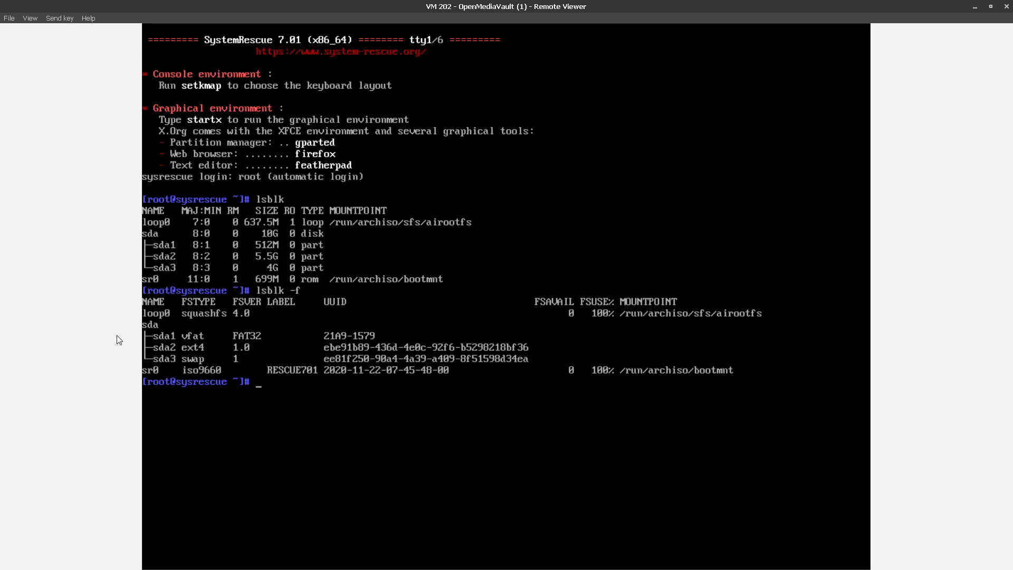
pyautogui.write('mkfir')
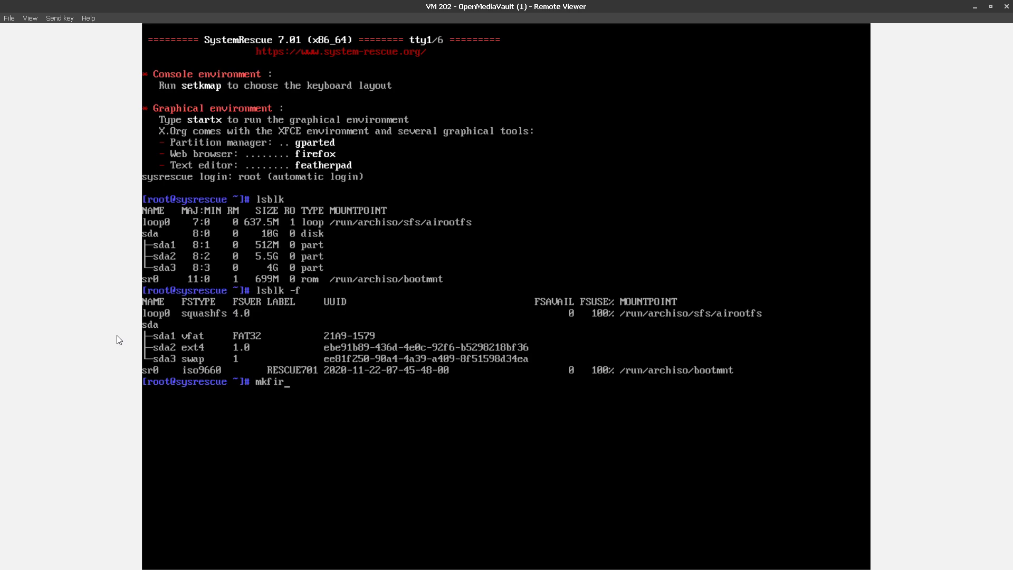
pyautogui.press('BackSpace')
pyautogui.write('dir mnt')
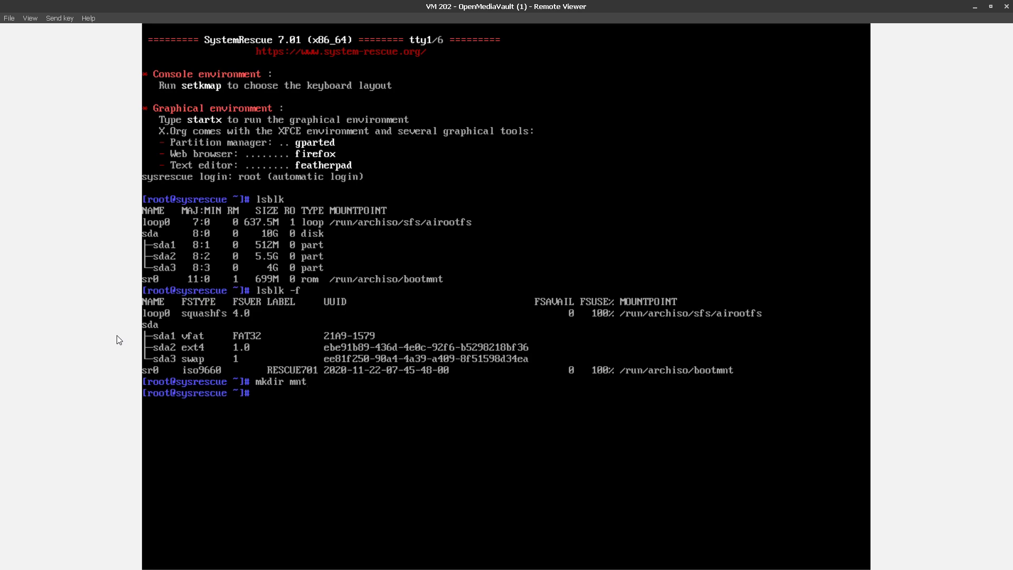
pyautogui.write('mount')
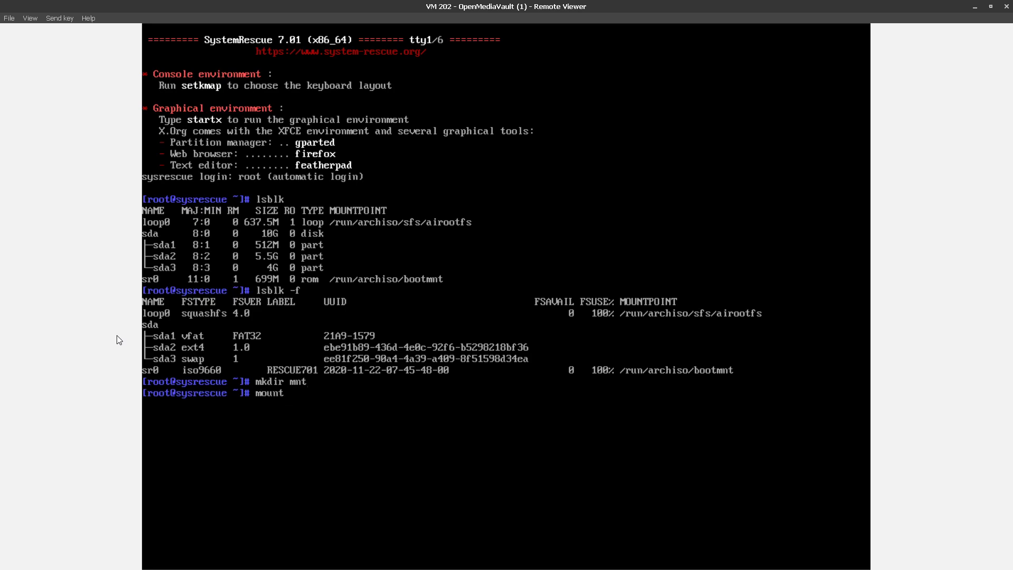
pyautogui.write('/dev/sda1 mnt')
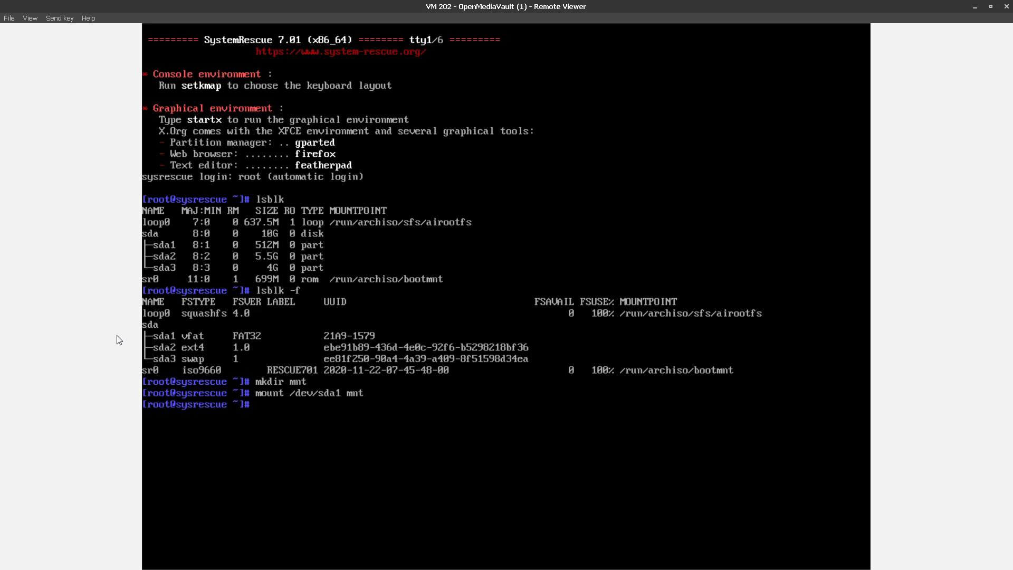
# Inspect the mounted partition with tree, showing only EFI/debian/grubx64.efi
pyautogui.write('cd mnt')
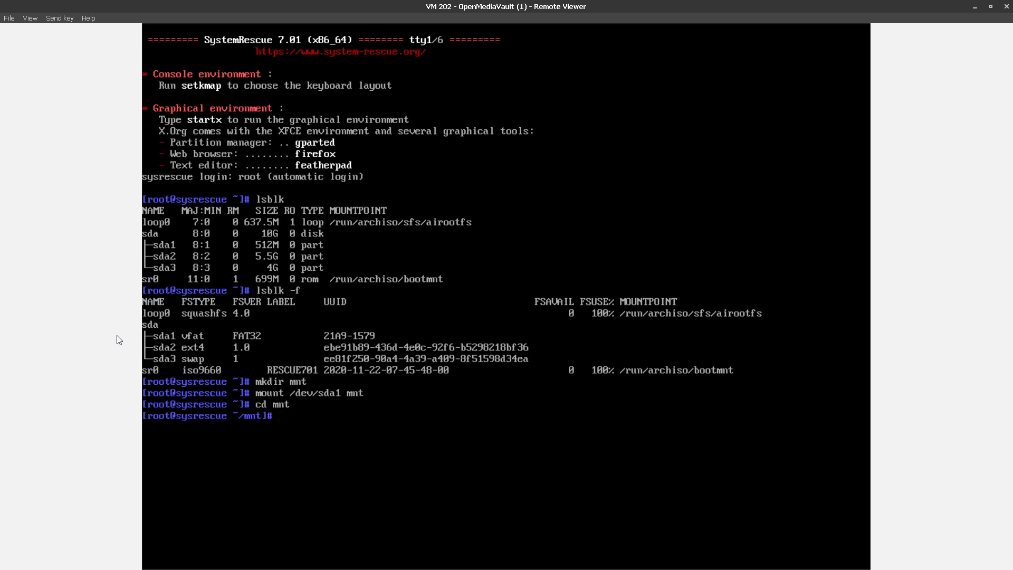
pyautogui.write('tree')
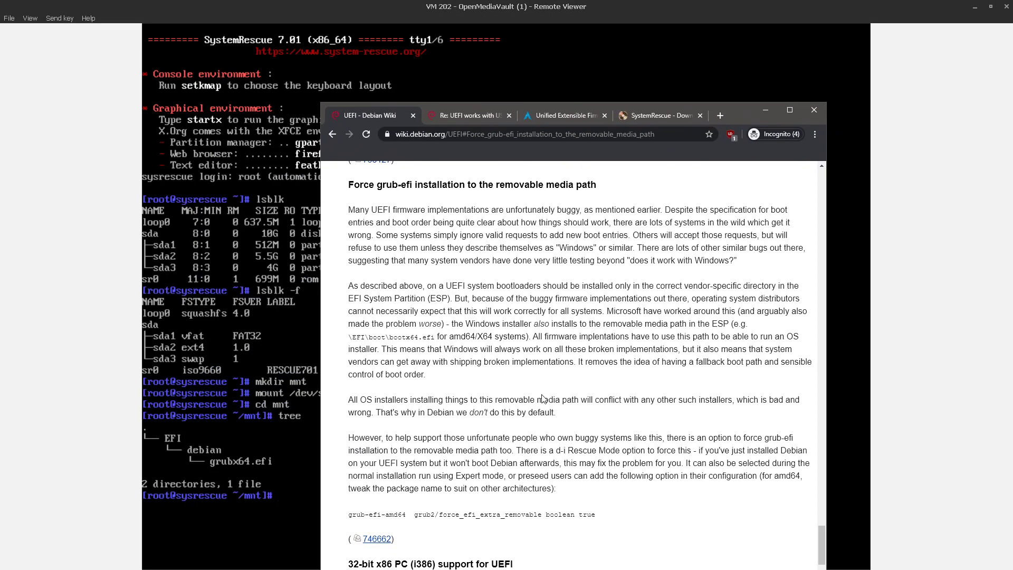
pyautogui.doubleClick(389, 336)
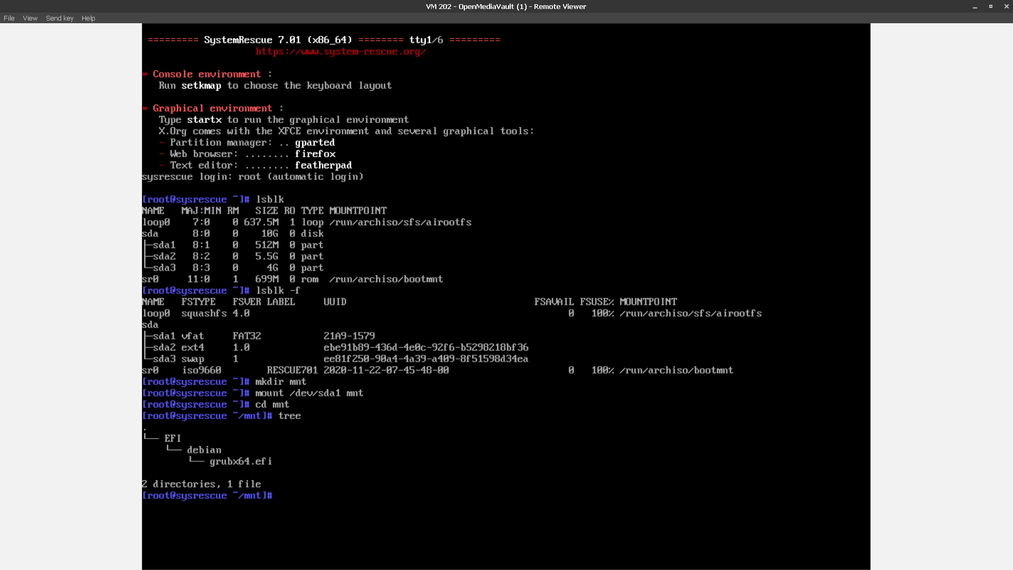
# Create EFI/boot, copy ../debian/grubx64.efi into it as bootx64.efi, and verify
pyautogui.write('ll')
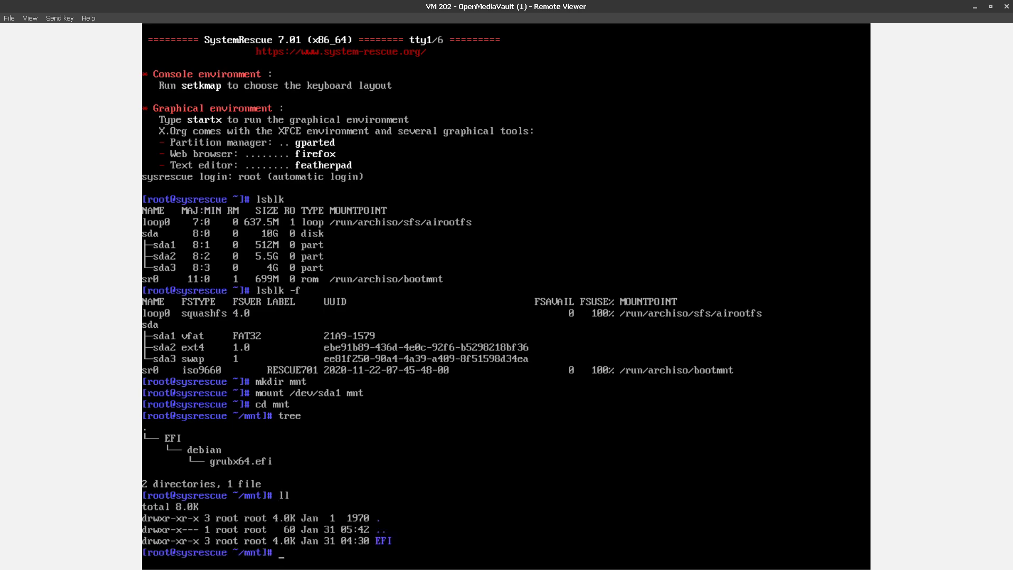
pyautogui.write('cd EFI/')
pyautogui.write('cp')
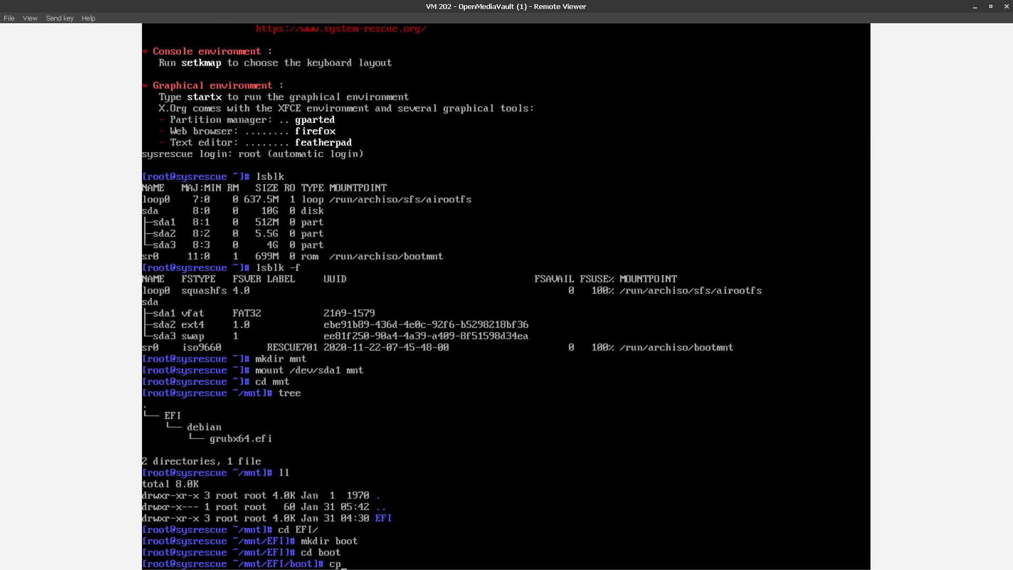
pyautogui.write('./')
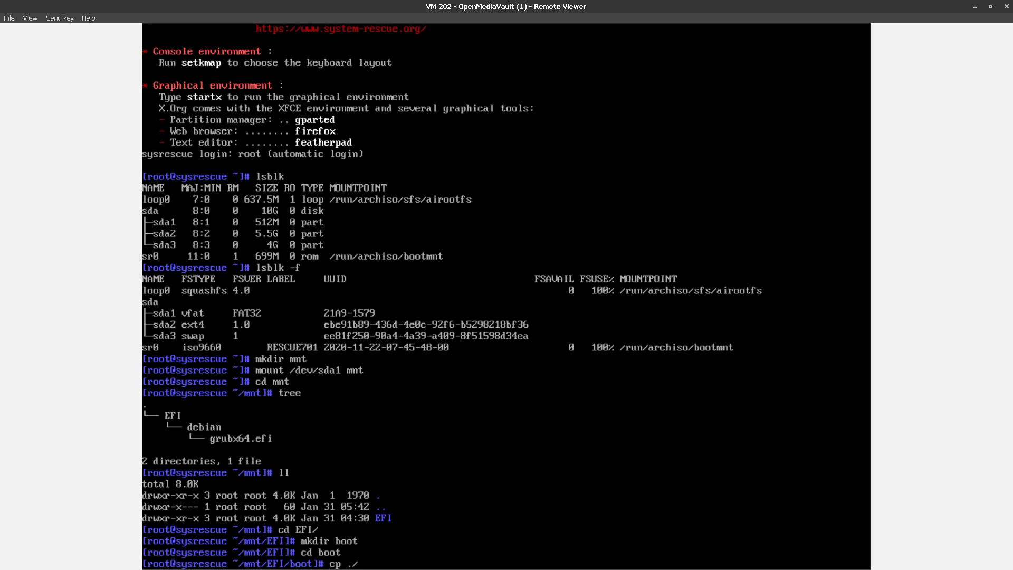
pyautogui.write('.')
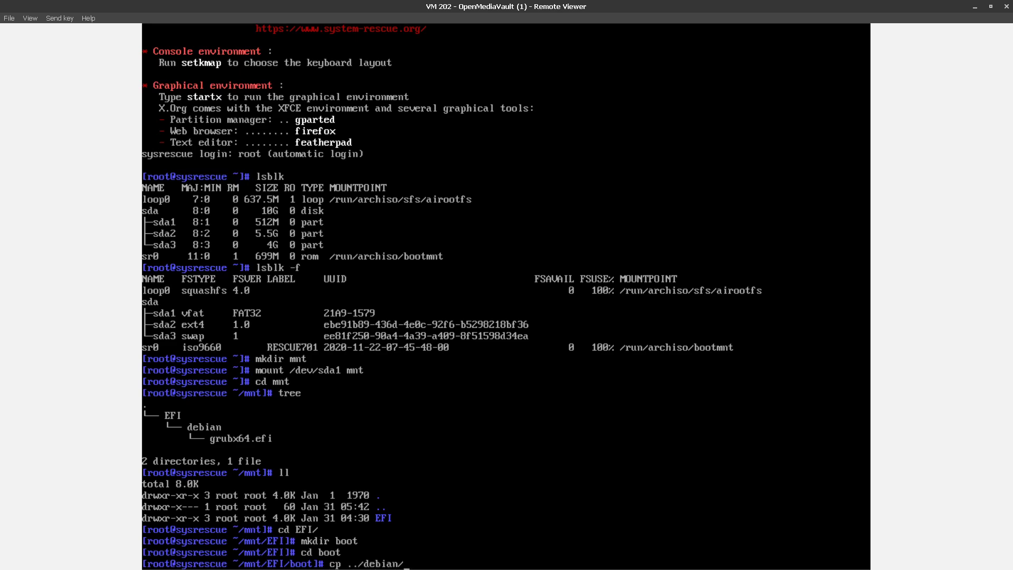
pyautogui.write('grubx64.efi')
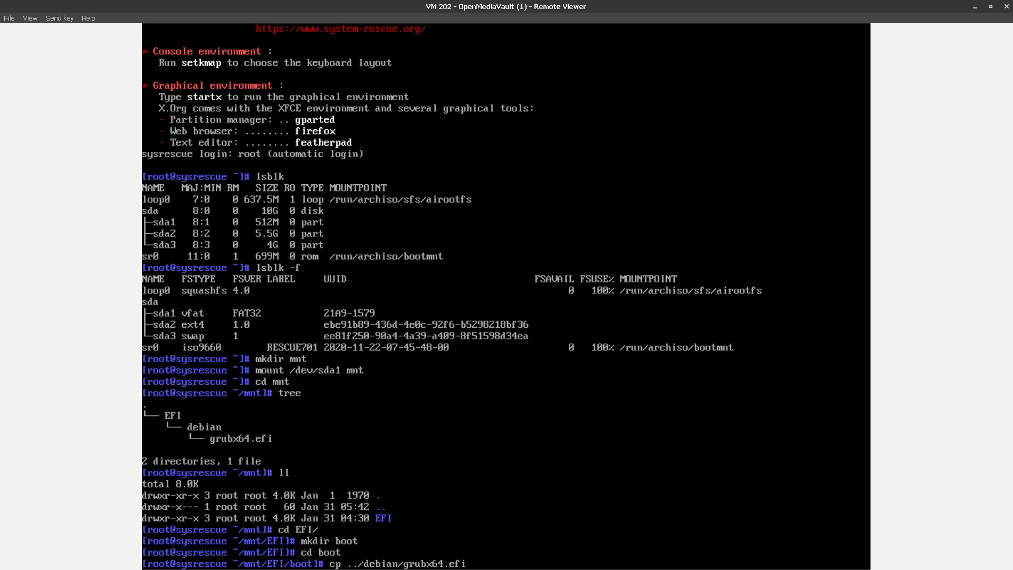
pyautogui.write('./')
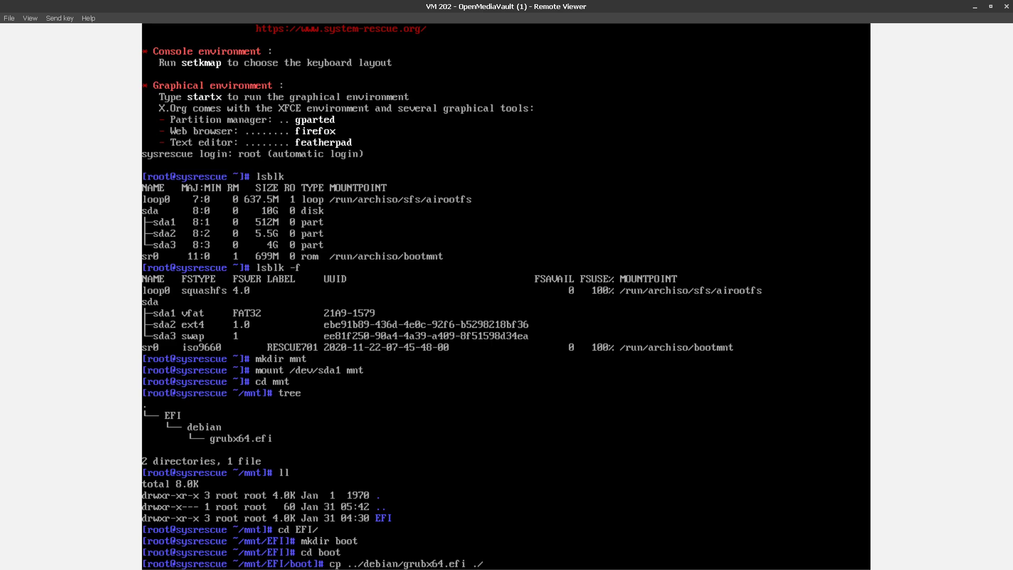
pyautogui.write('bootx64.efi')
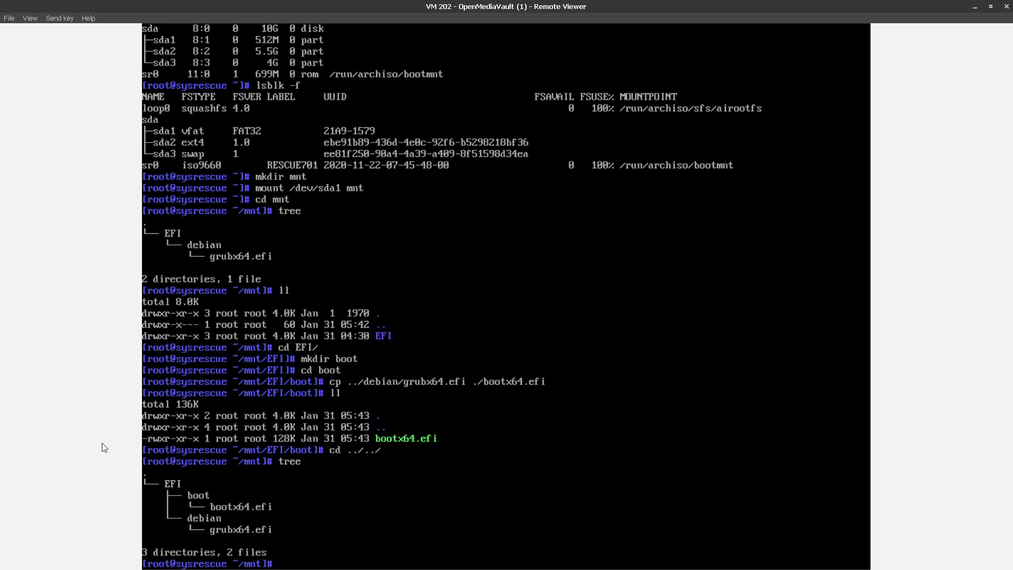
pyautogui.moveTo(120, 496)
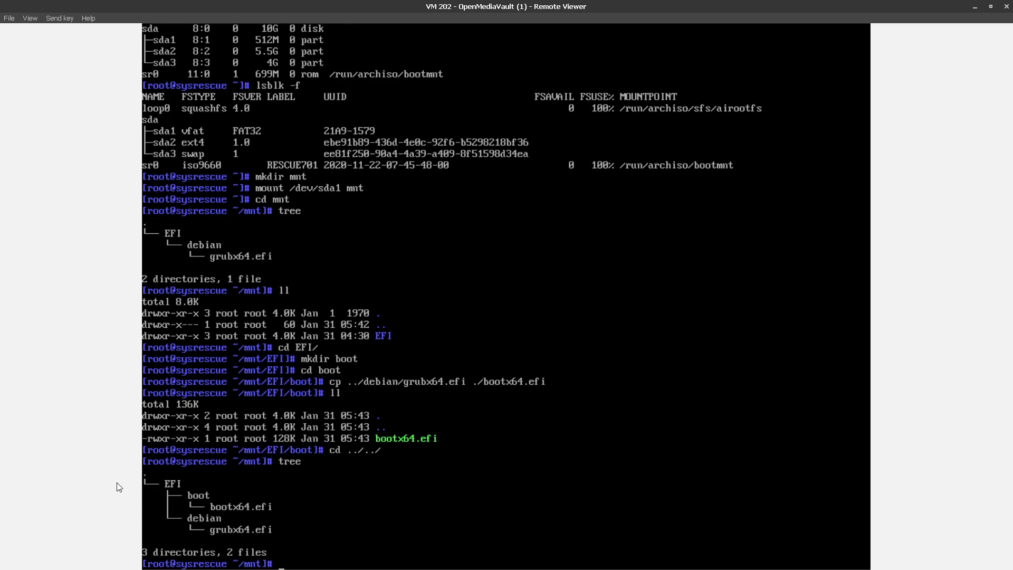
pyautogui.moveTo(116, 521)
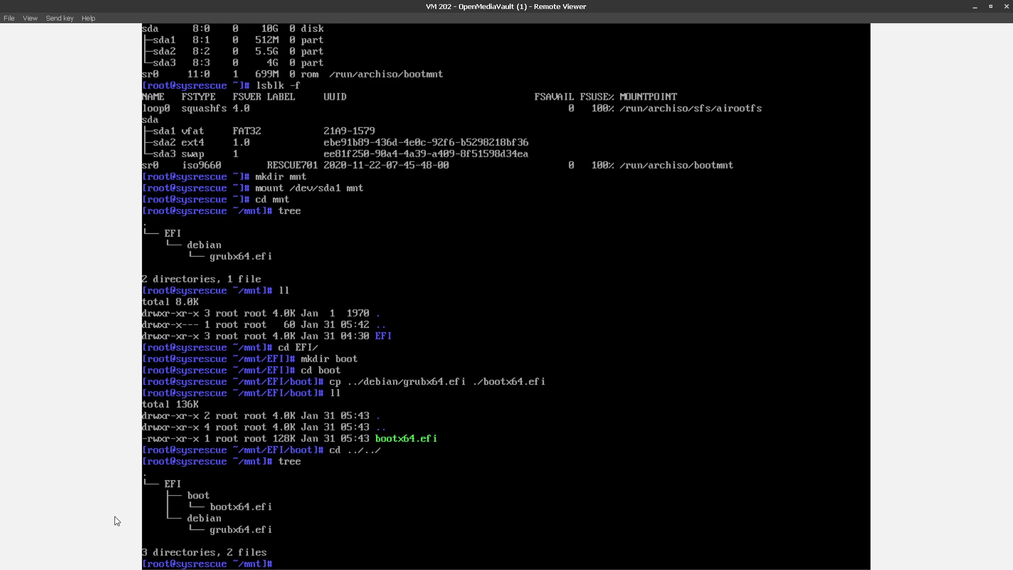
# List UEFI boot entries with efibootmgr, showing the QEMU hard disk first, then power off
pyautogui.write('efi')
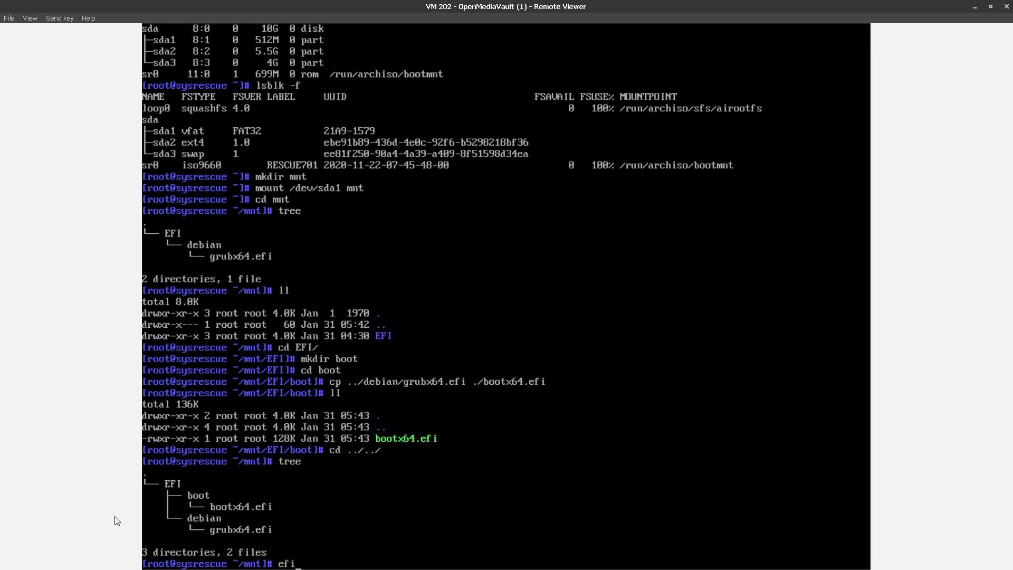
pyautogui.press('Return')
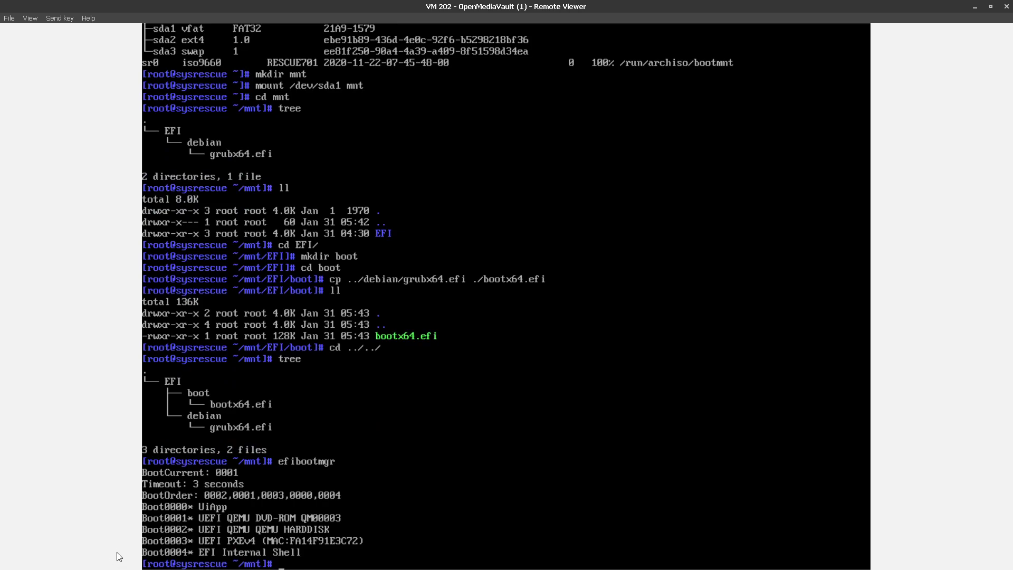
pyautogui.moveTo(100, 546)
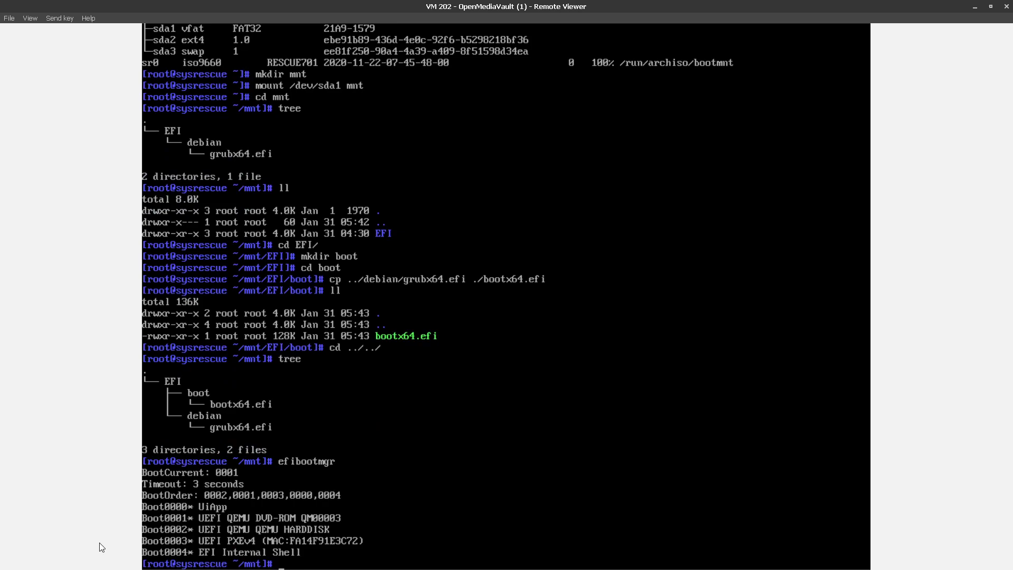
pyautogui.moveTo(94, 530)
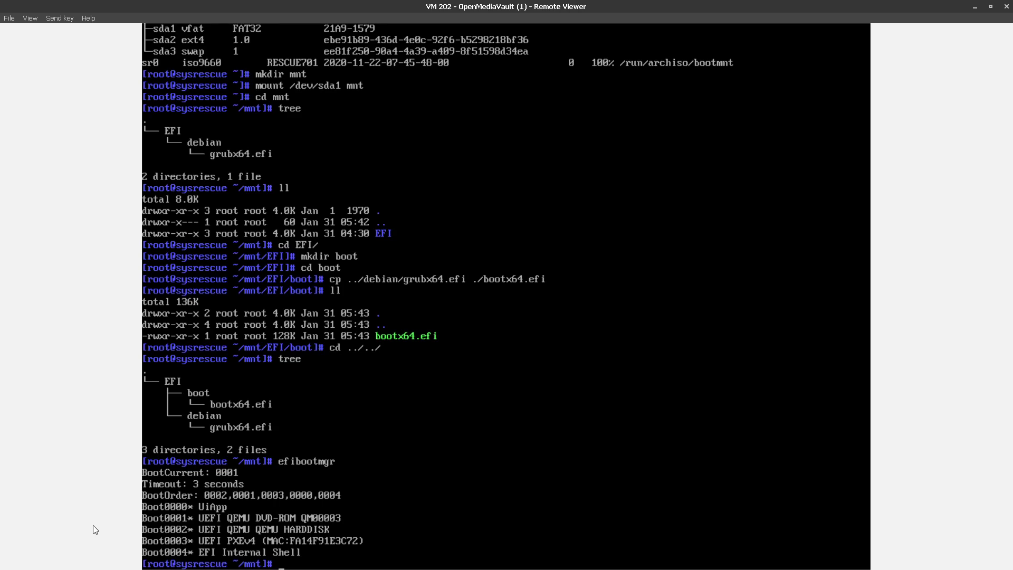
pyautogui.write('poweroff')
pyautogui.write('root')
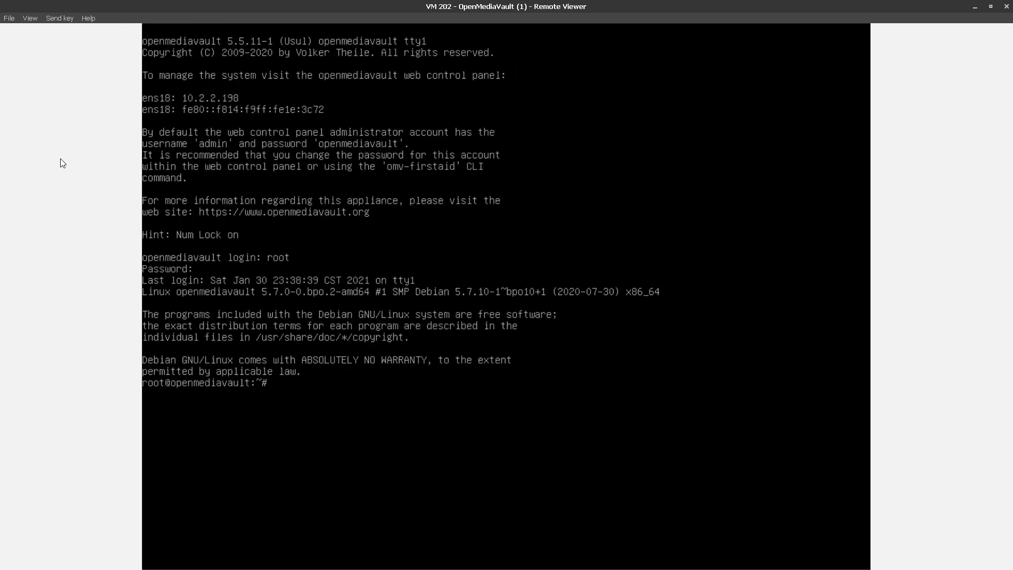
# Log in as root on the disk-booted OpenMediaVault VM and start typing efibootmgr
pyautogui.write('efibootmb')
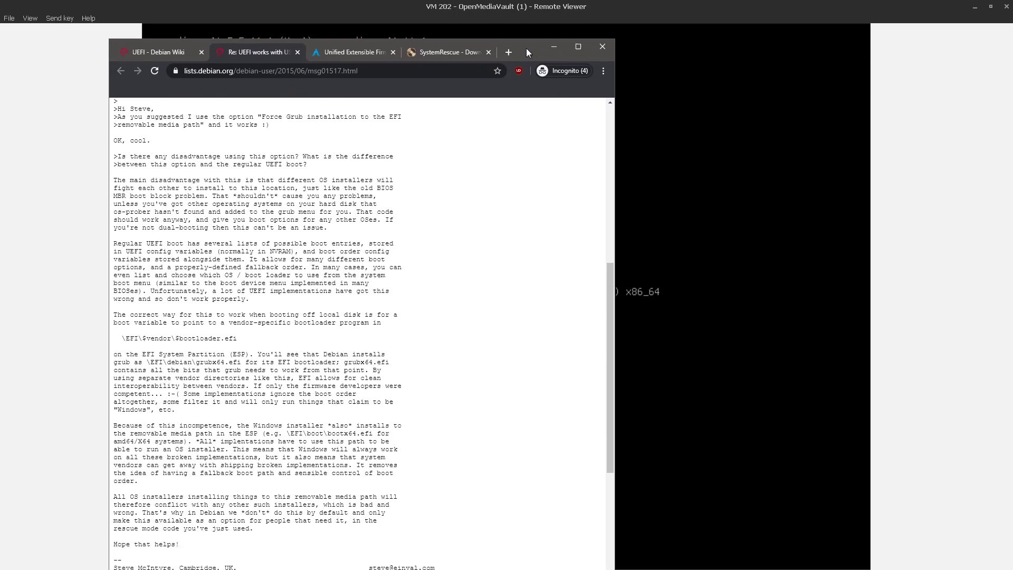
# Move the Chrome window with the Debian mailing-list reply over the console
pyautogui.moveTo(114, 422); pyautogui.dragTo(127, 479)
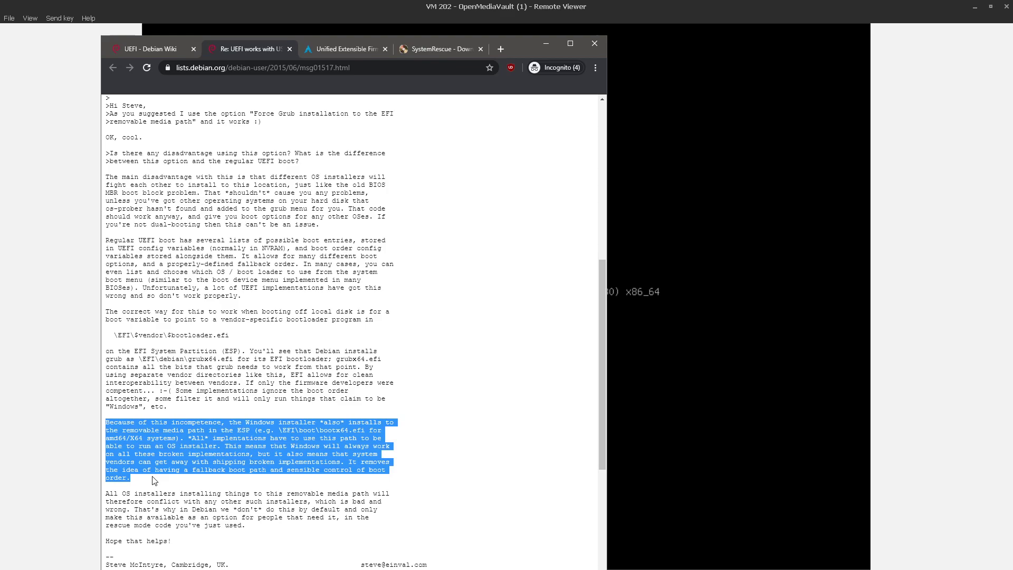
pyautogui.moveTo(526, 49)
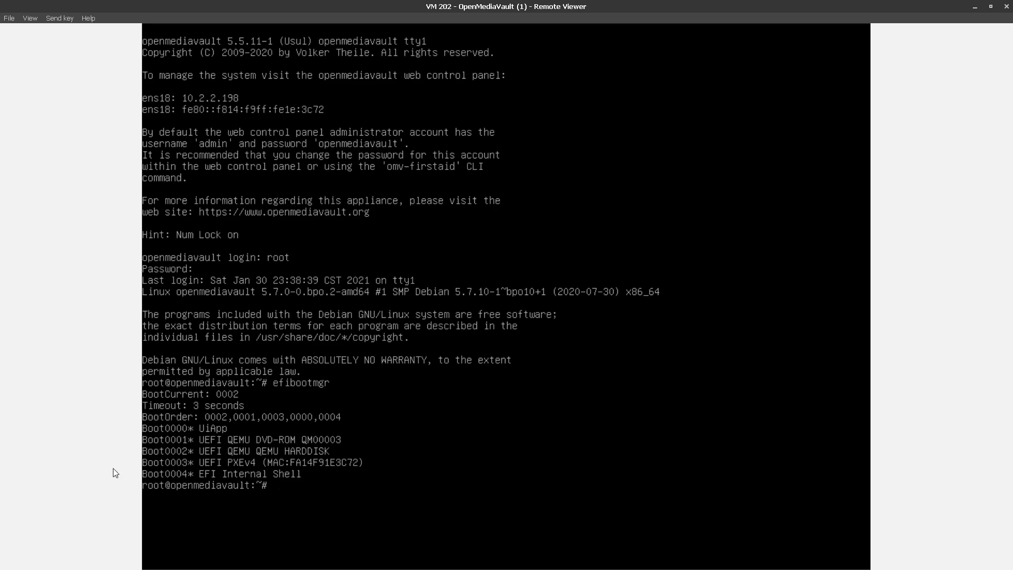
pyautogui.moveTo(94, 481)
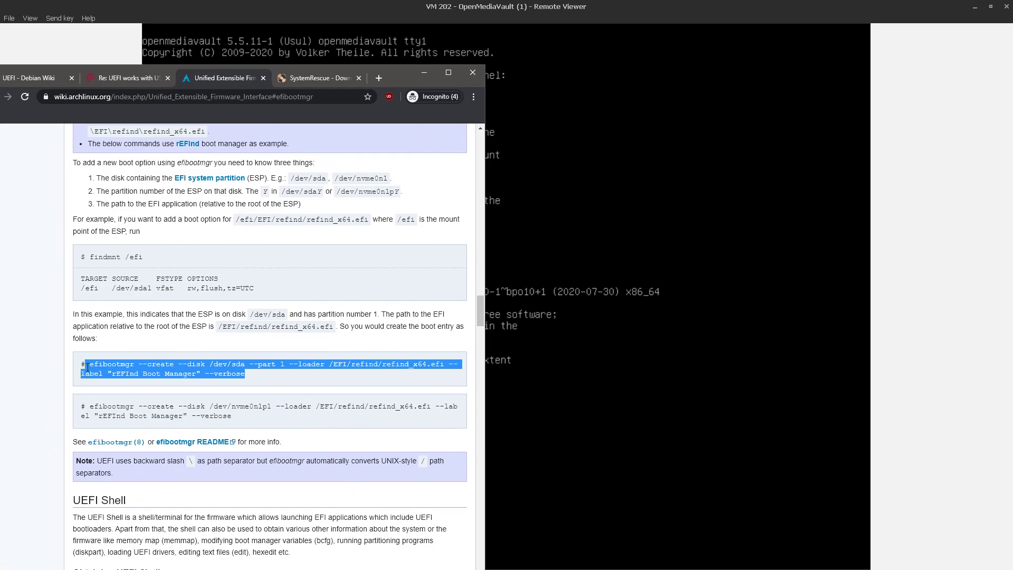
# Highlight the Arch Wiki's efibootmgr --create example command for adding a boot entry
pyautogui.click(331, 363)
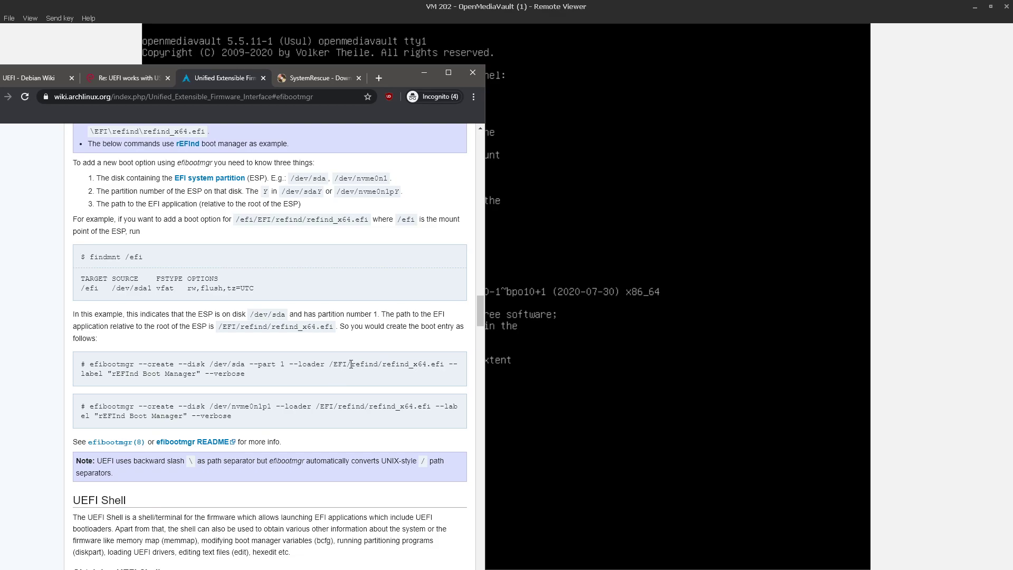
pyautogui.doubleClick(392, 364)
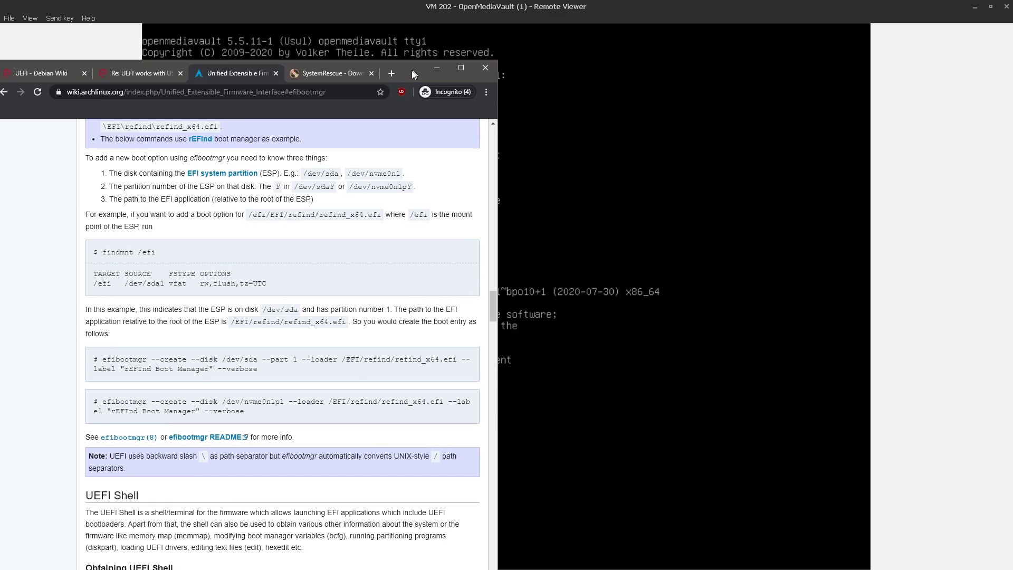
pyautogui.moveTo(102, 359); pyautogui.dragTo(256, 369)
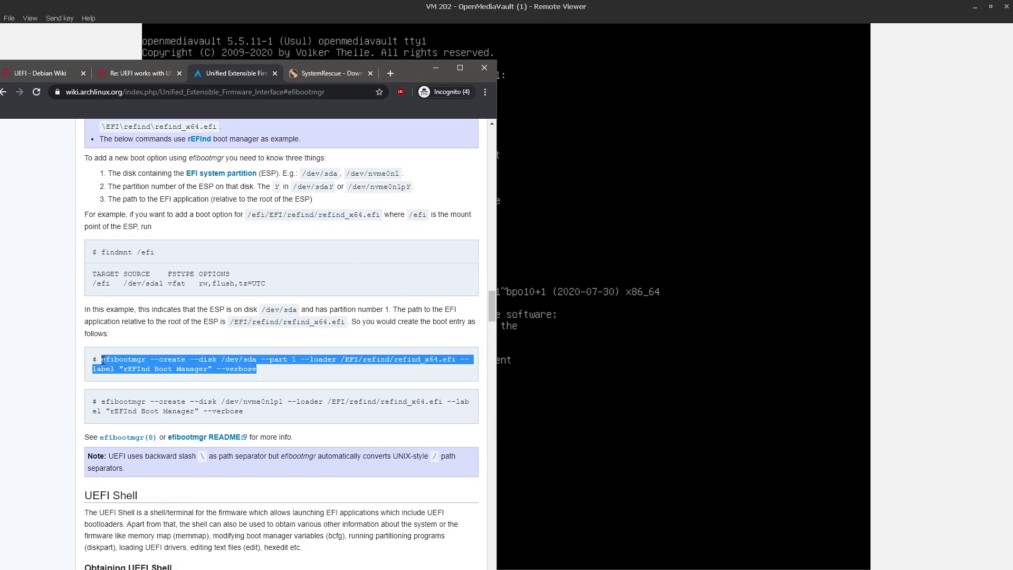